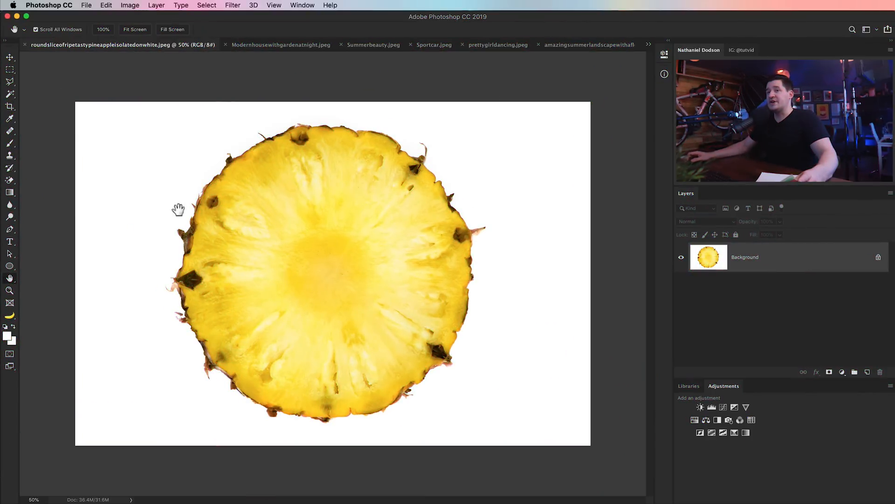
mouse_move(59, 143)
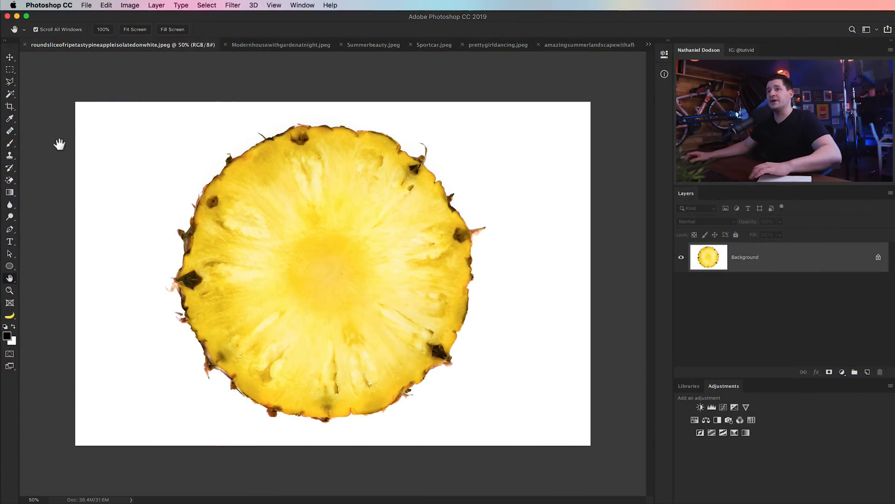
Switch from the eraser flyout to the Magic Eraser Tool.
left_click(9, 168)
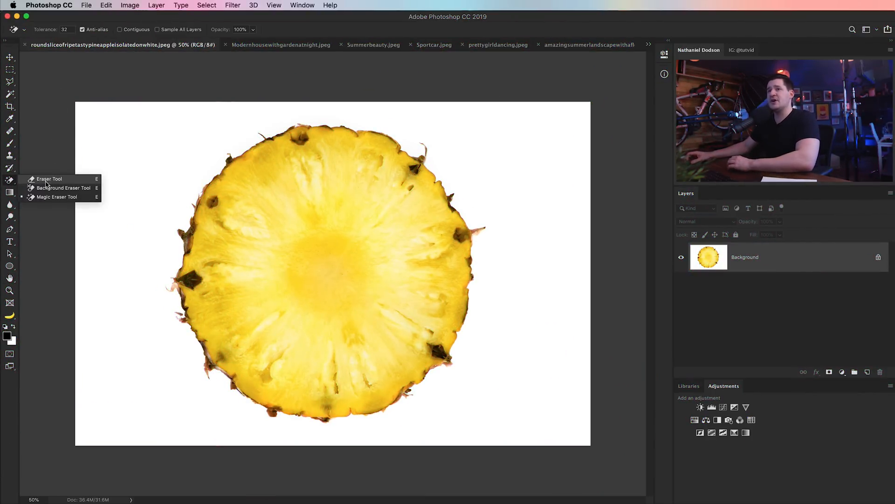
mouse_move(56, 196)
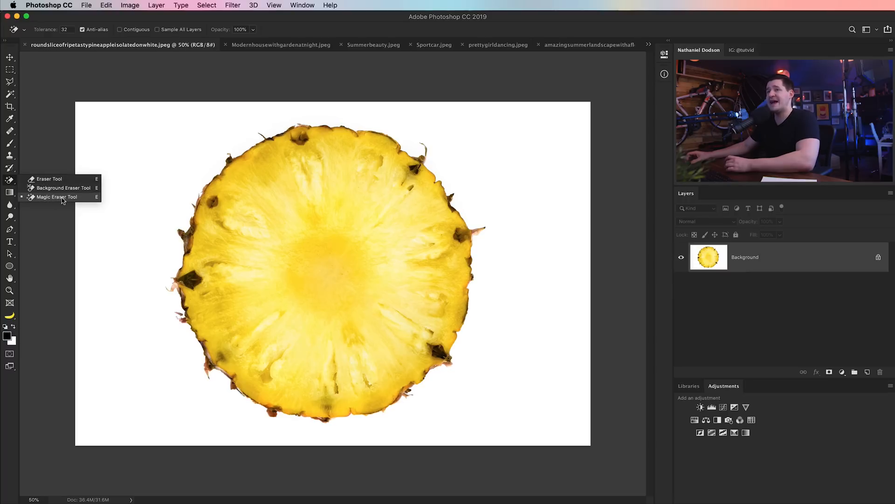
left_click(56, 196)
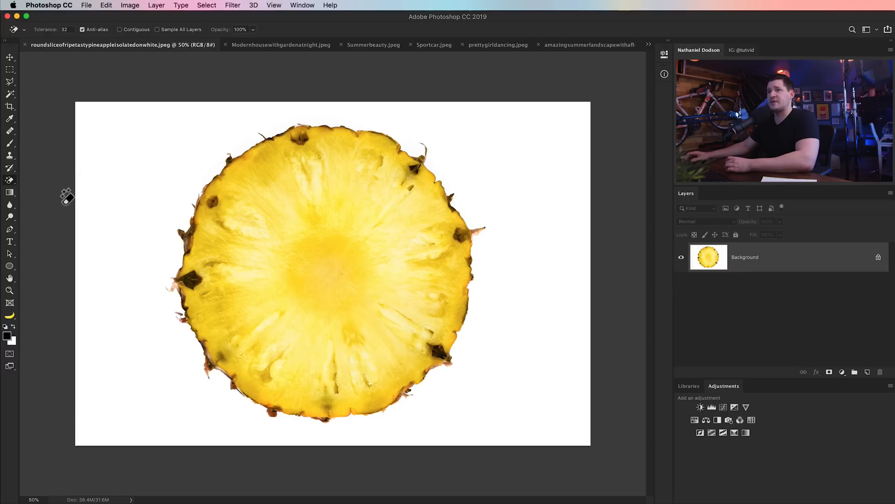
mouse_move(160, 167)
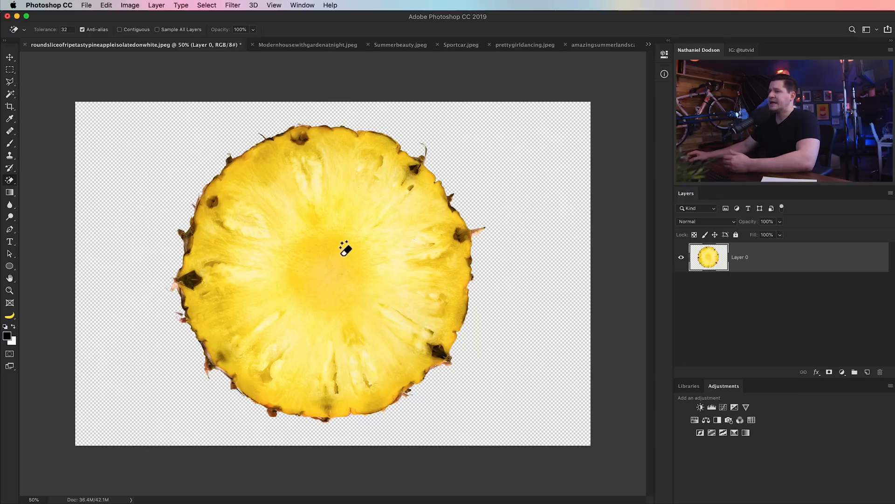
mouse_move(340, 216)
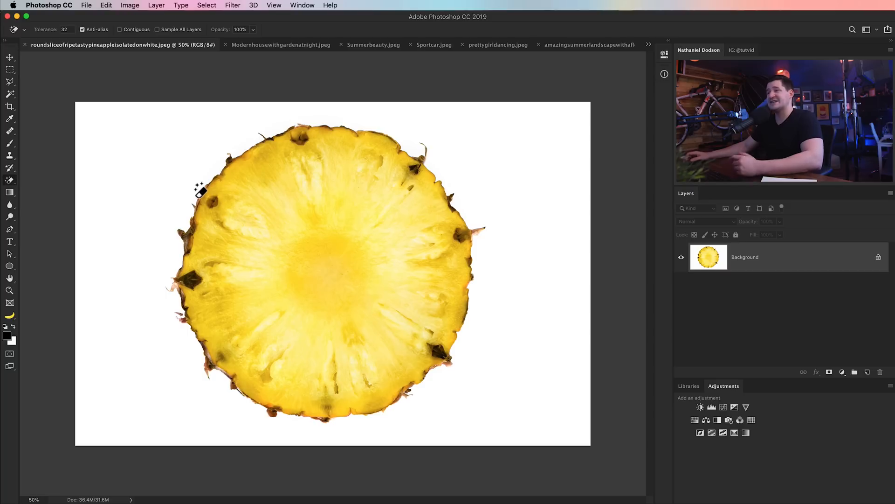
mouse_move(200, 196)
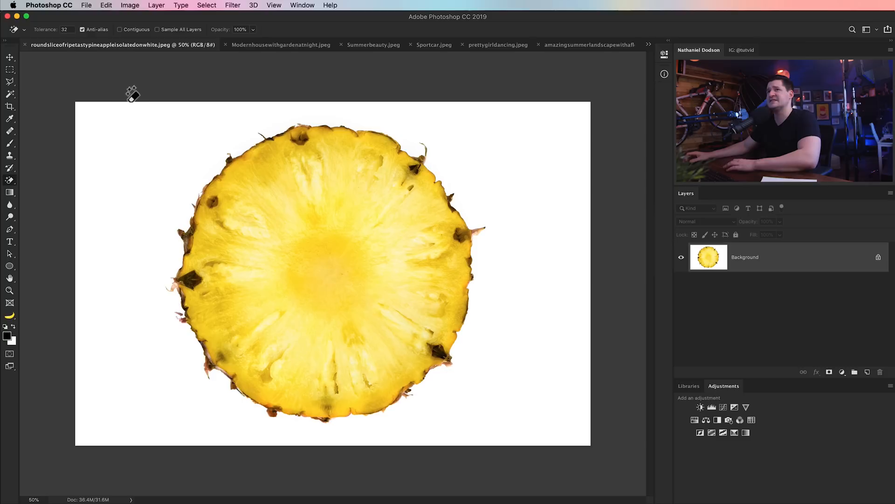
mouse_move(48, 33)
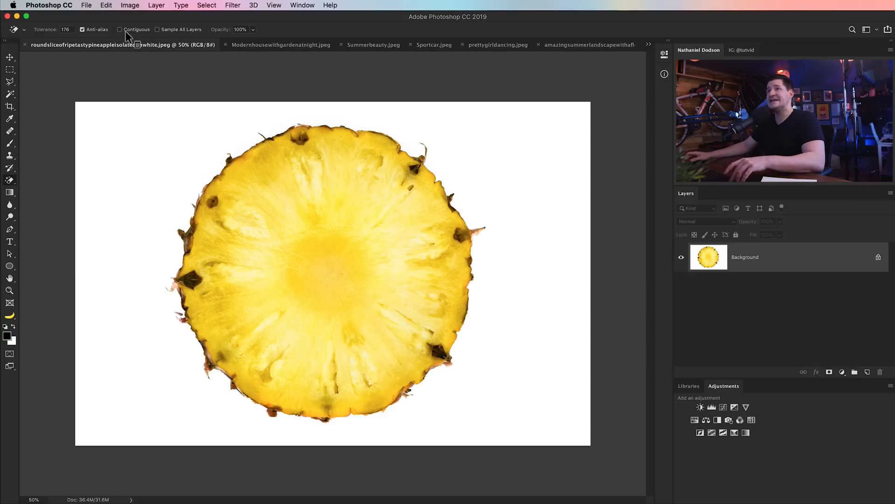
mouse_move(120, 29)
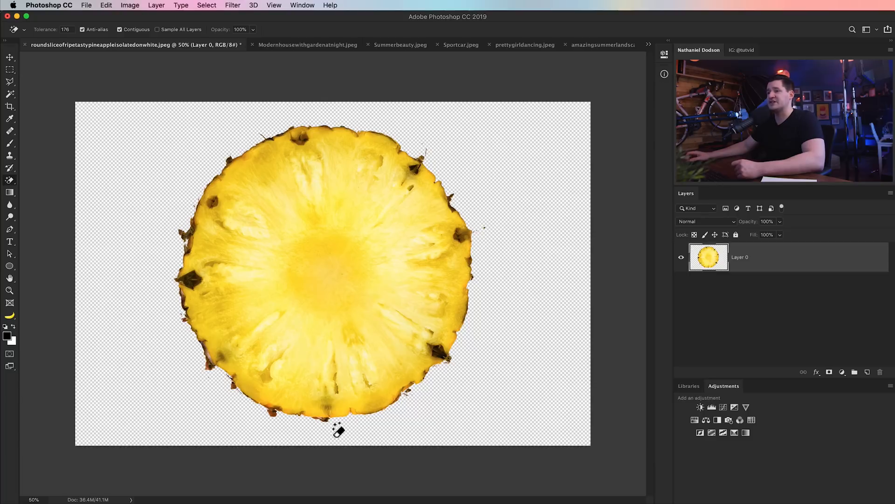
mouse_move(246, 285)
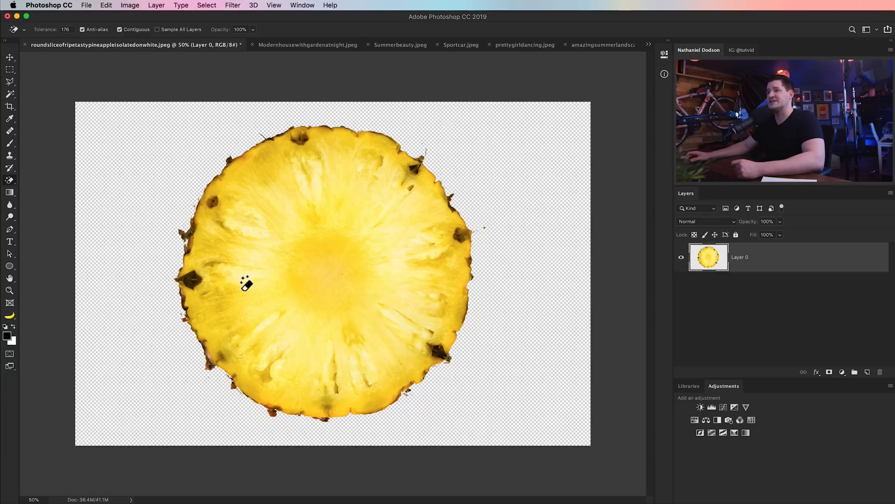
mouse_move(314, 308)
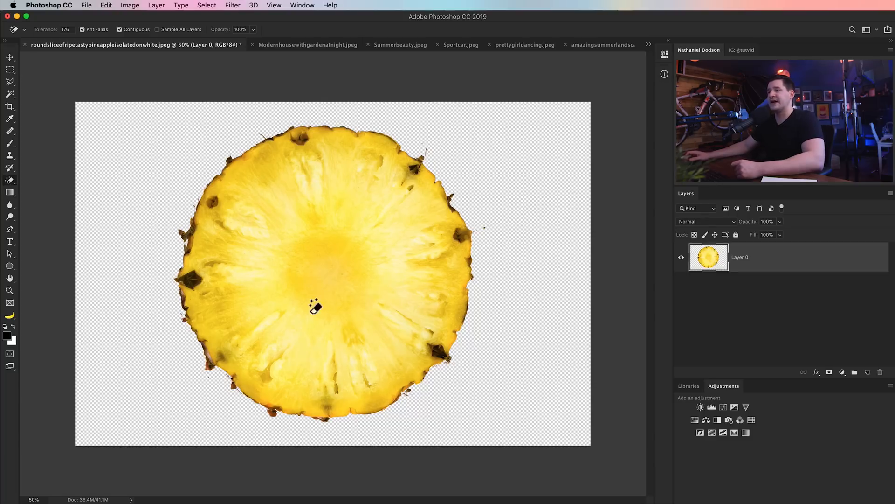
mouse_move(245, 148)
type("32")
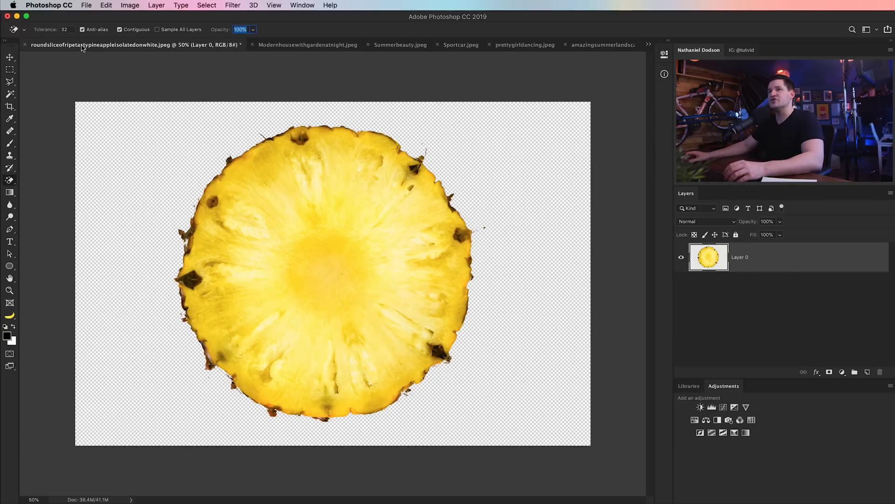
Close the pineapple unsaved, erase the house photo's sunset sky, then pick the Eraser Tool.
left_click(242, 44)
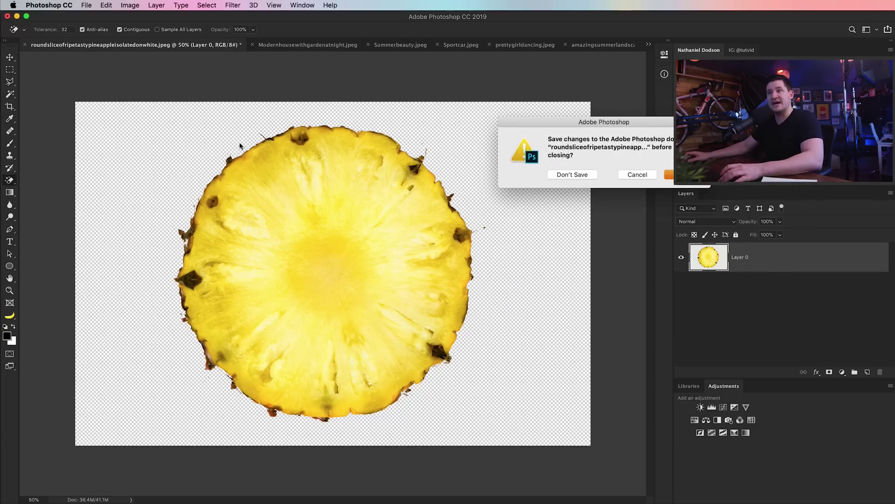
left_click(572, 174)
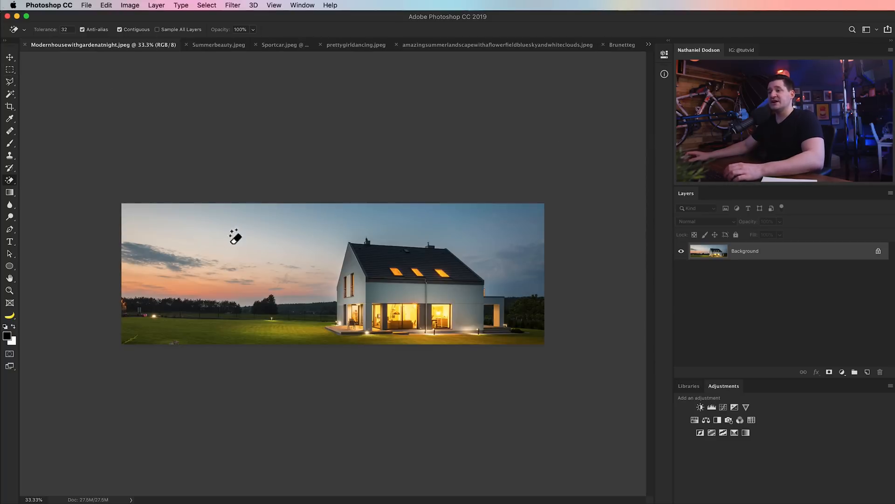
mouse_move(317, 262)
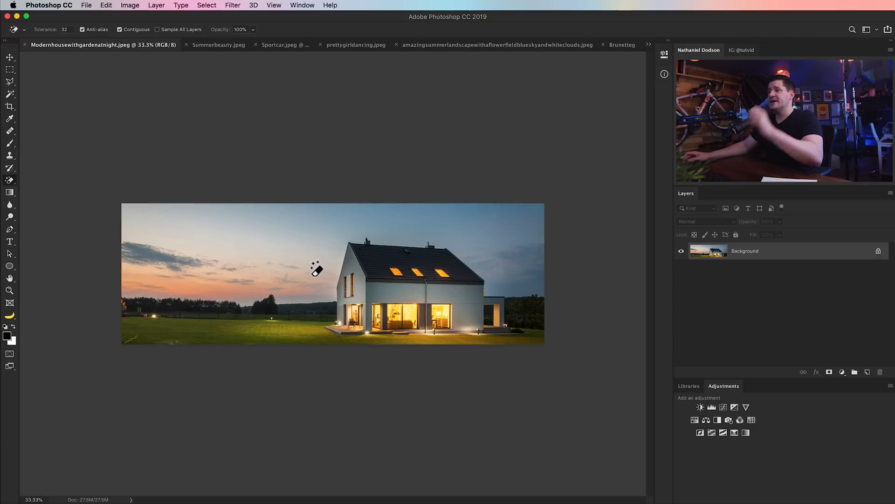
mouse_move(546, 287)
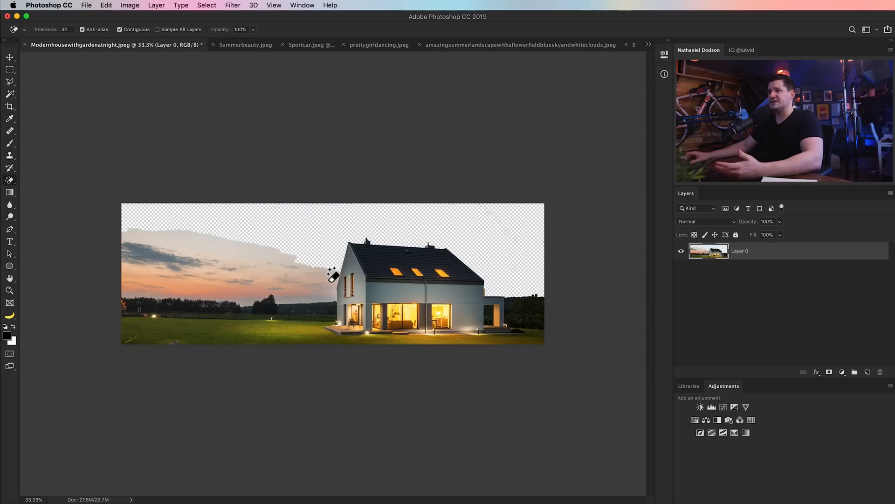
left_click(214, 272)
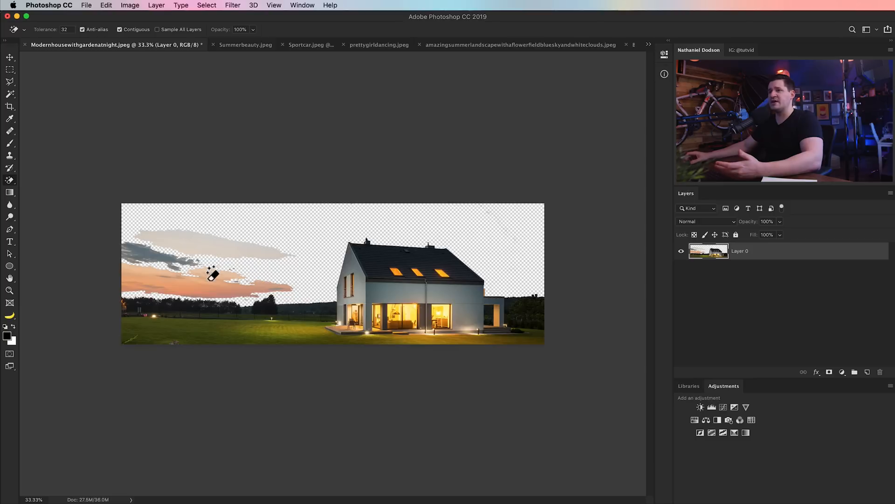
left_click(211, 274)
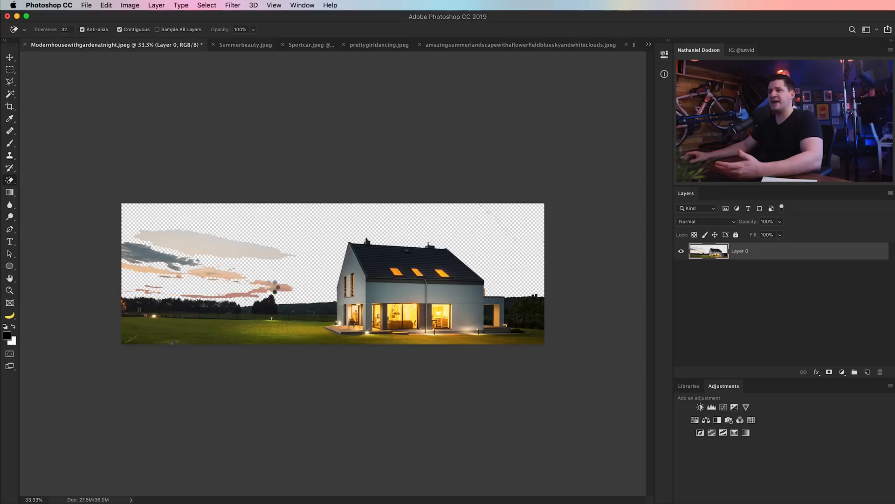
left_click(171, 252)
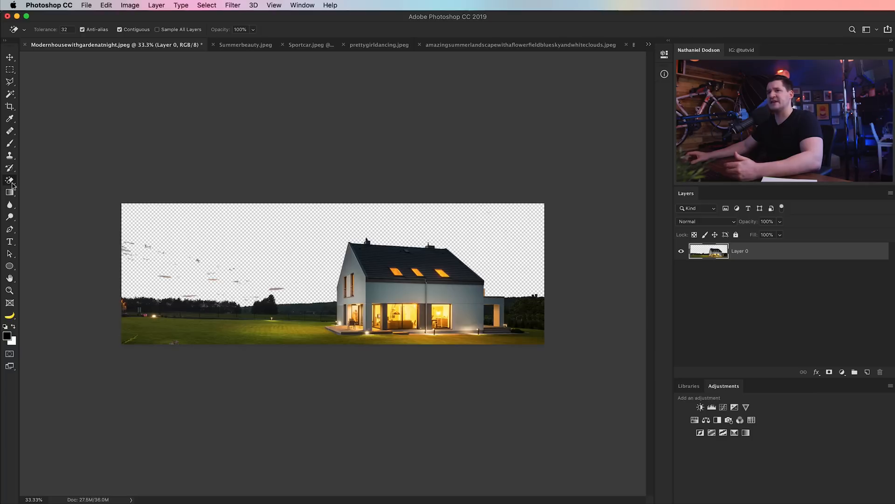
left_click(9, 181)
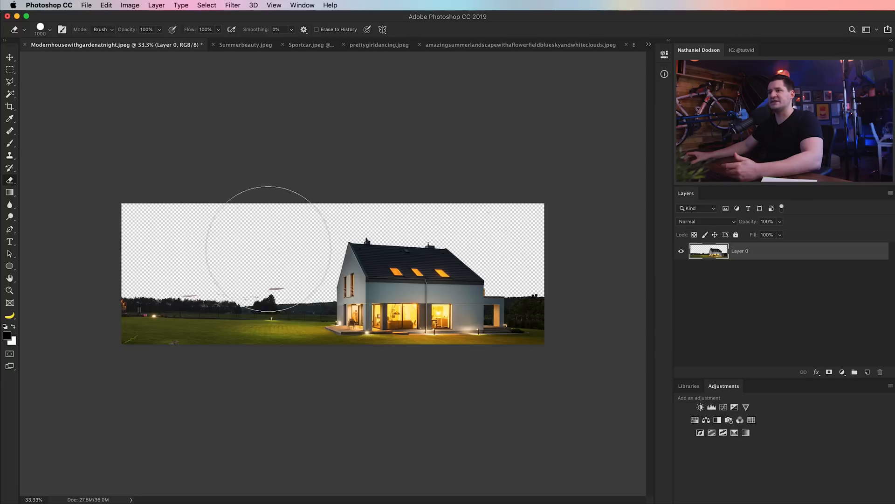
mouse_move(177, 262)
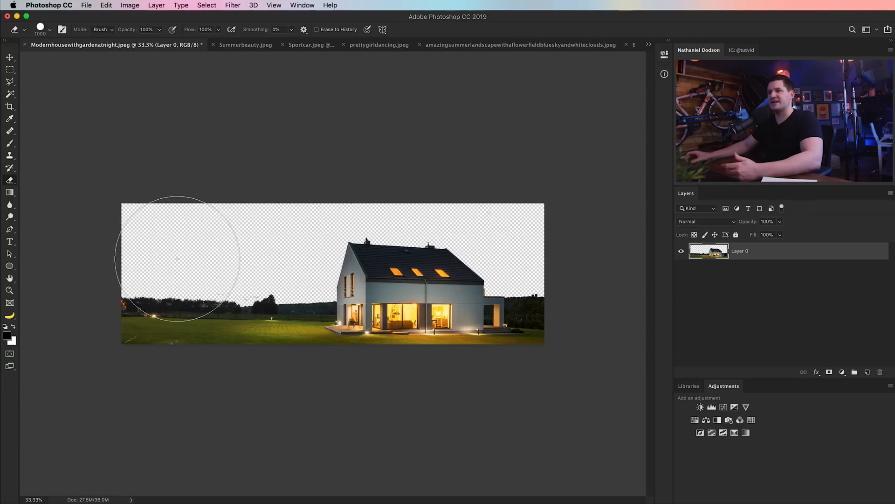
Bring the Summerbeauty sunset sky in beneath the house layer and reselect the Magic Eraser.
left_click(245, 44)
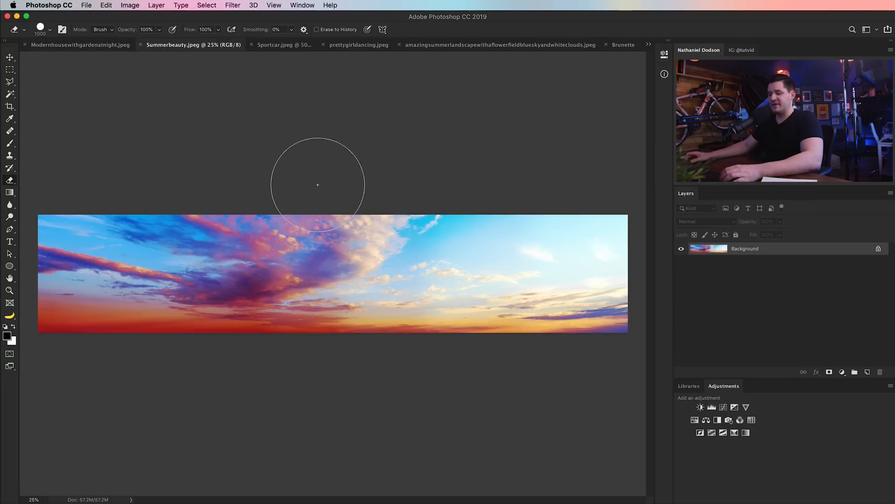
left_click(80, 45)
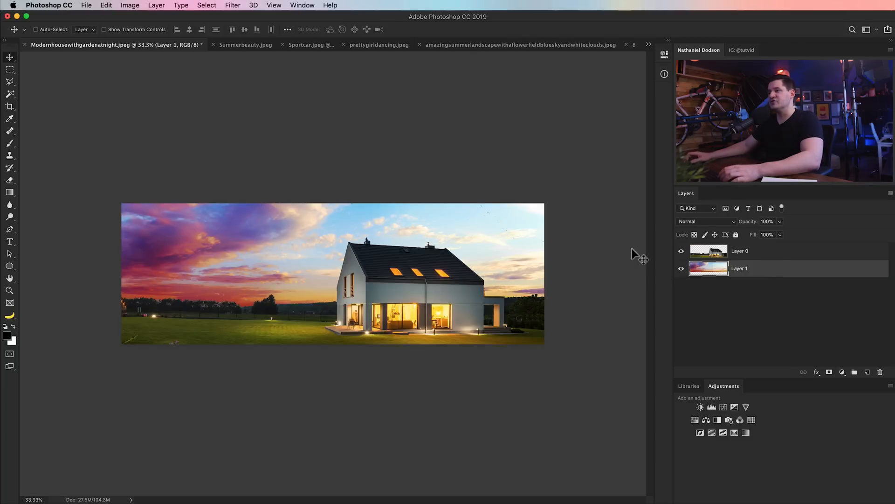
mouse_move(240, 320)
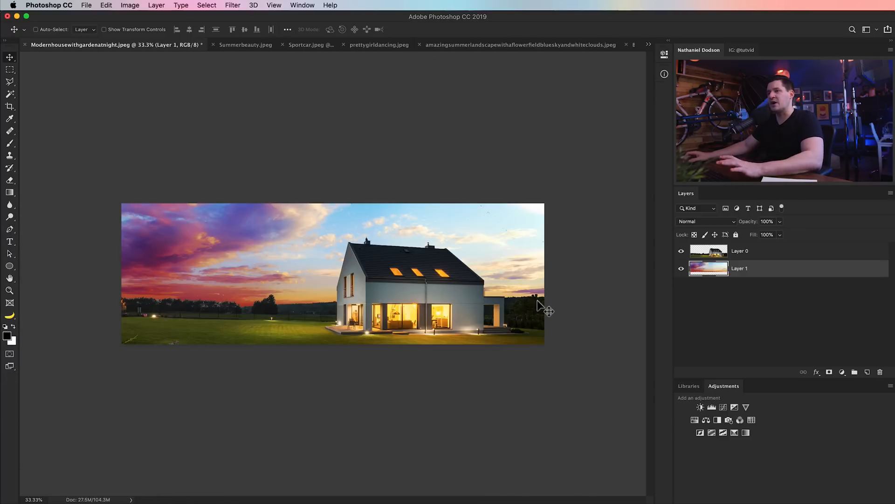
left_click(10, 180)
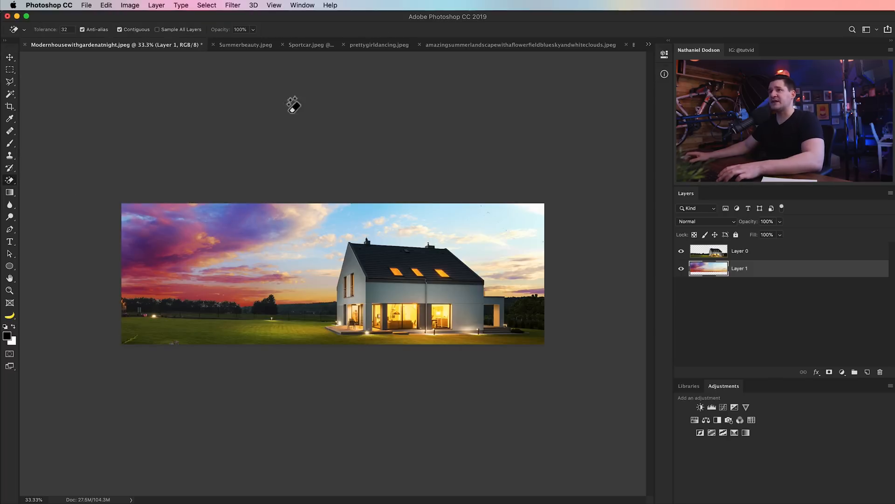
mouse_move(167, 94)
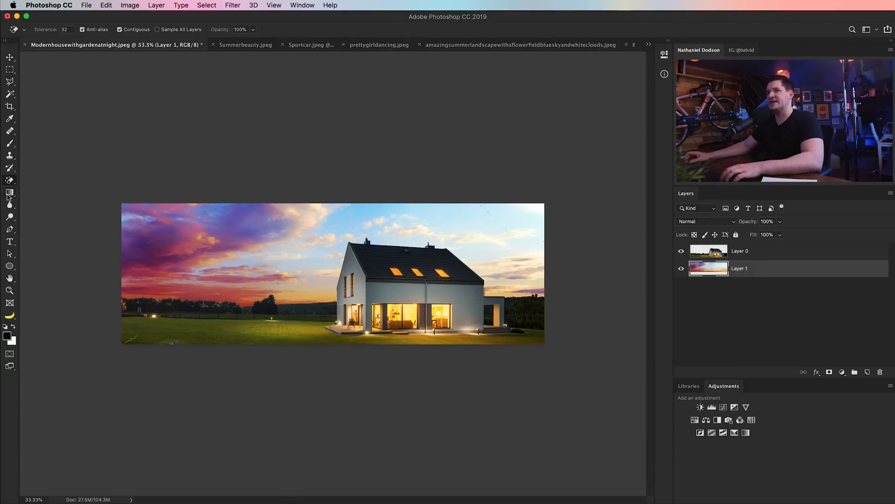
mouse_move(201, 61)
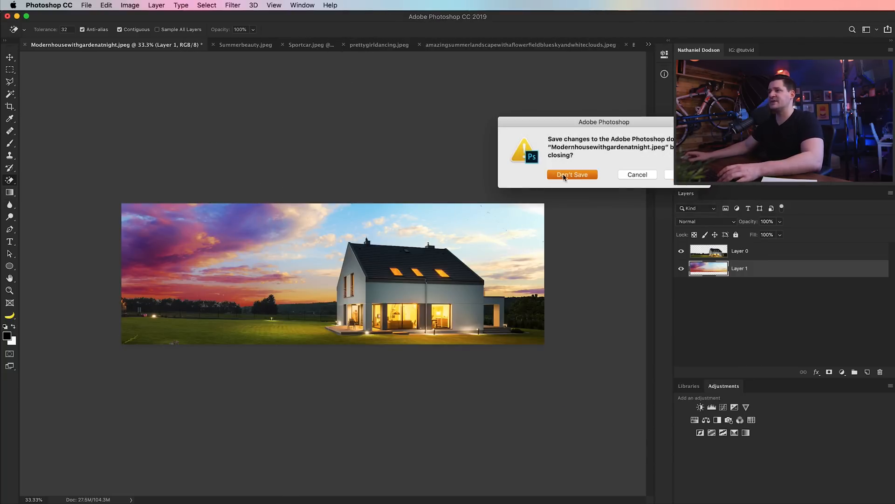
Close the house unsaved, then erase the white through both sports-car windows.
left_click(572, 174)
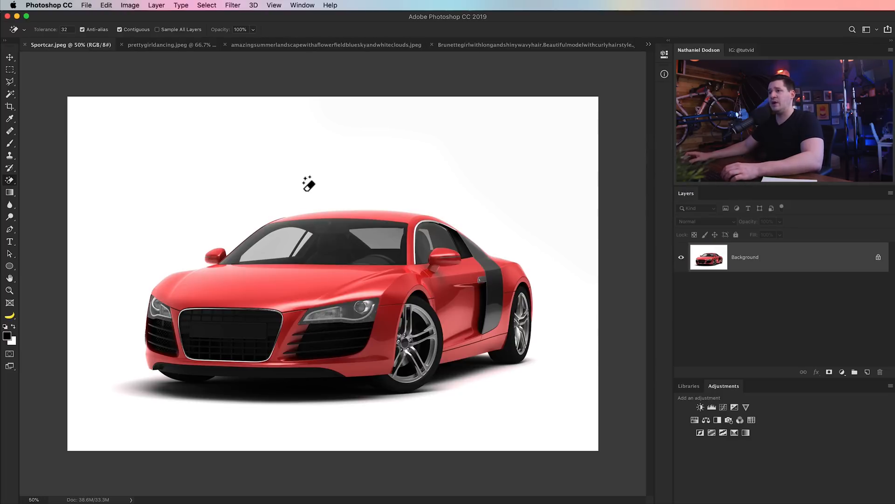
mouse_move(73, 61)
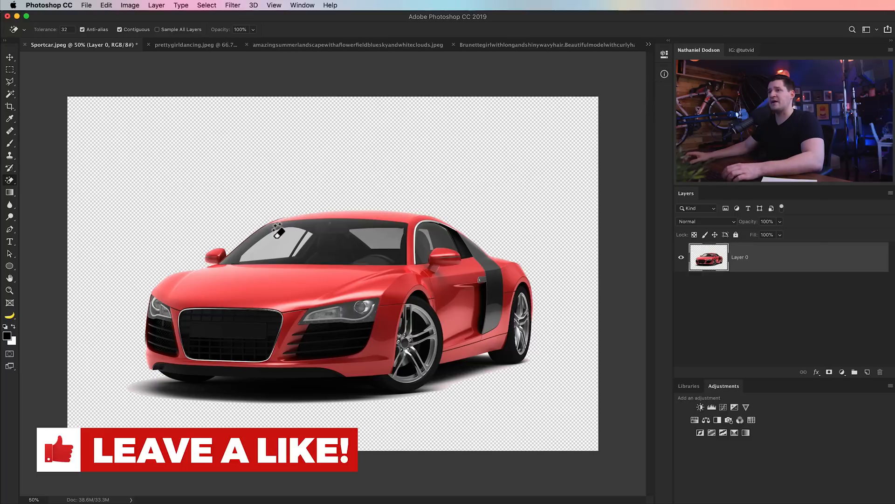
left_click(277, 242)
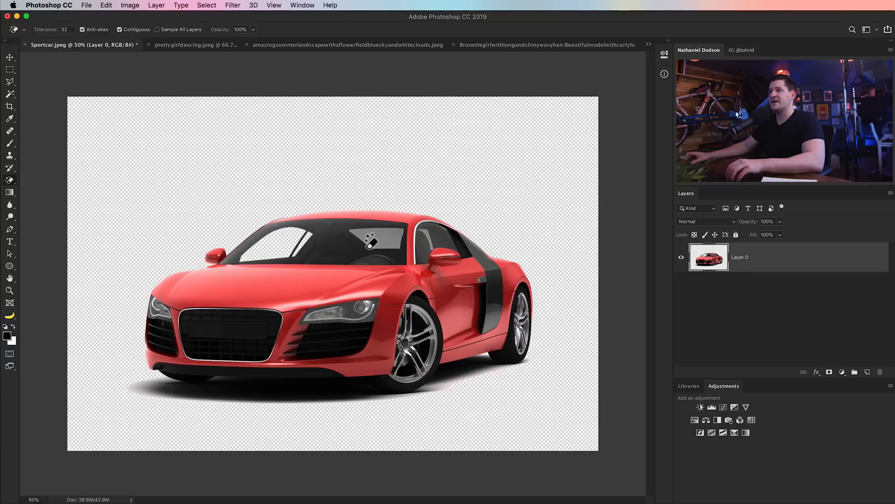
left_click(371, 239)
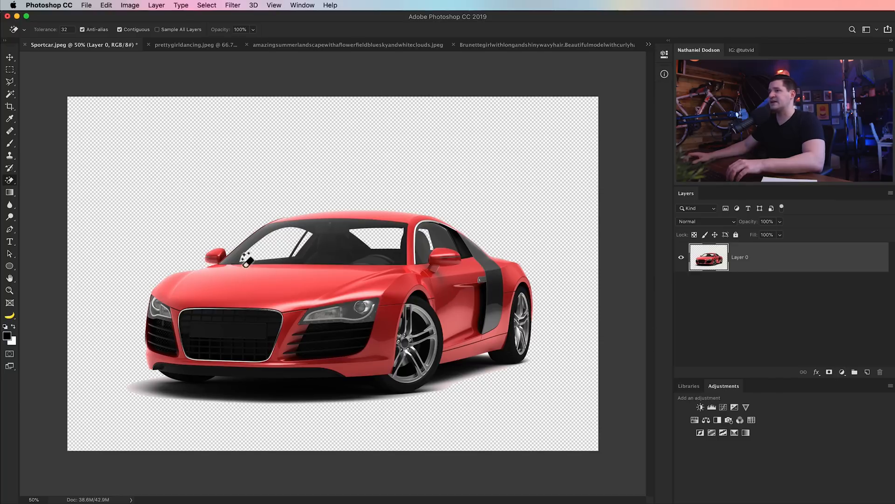
Add a Gradient fill layer using the solid red preset.
left_click(156, 5)
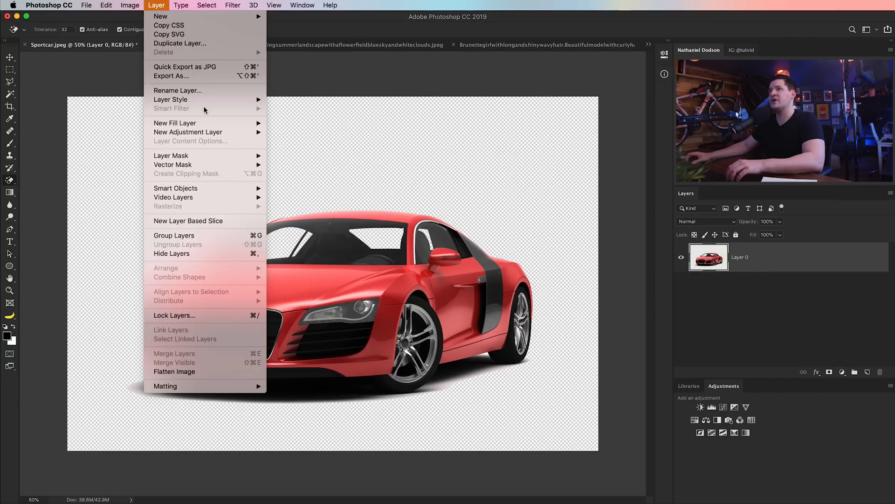
mouse_move(175, 123)
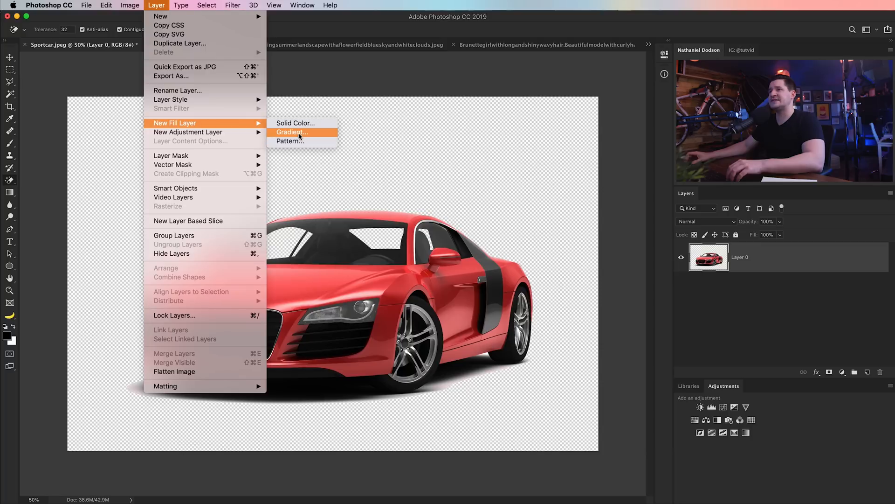
left_click(291, 132)
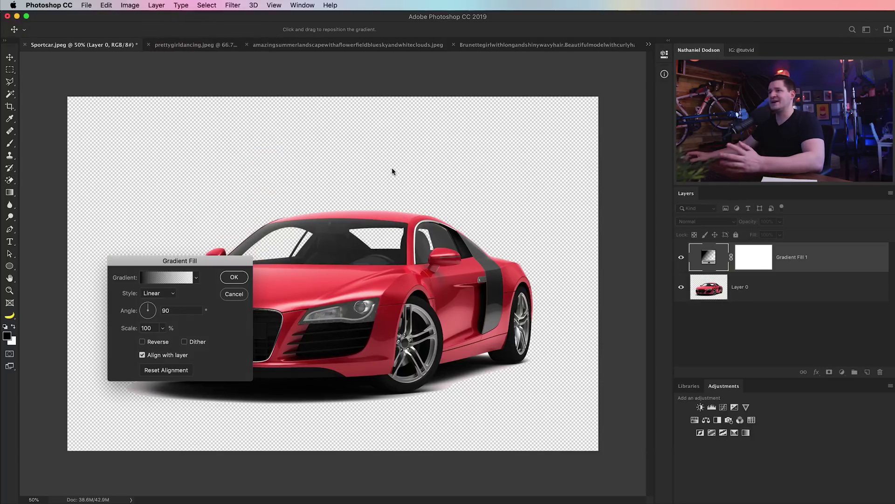
left_click(165, 277)
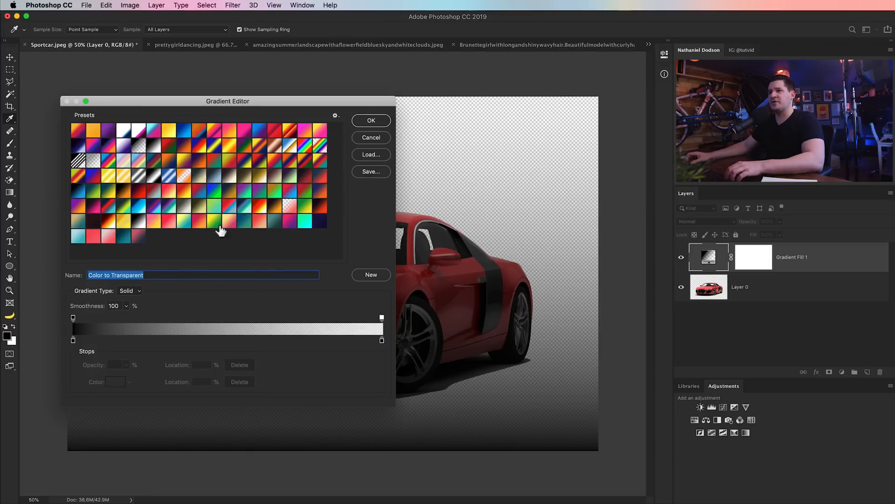
left_click(103, 236)
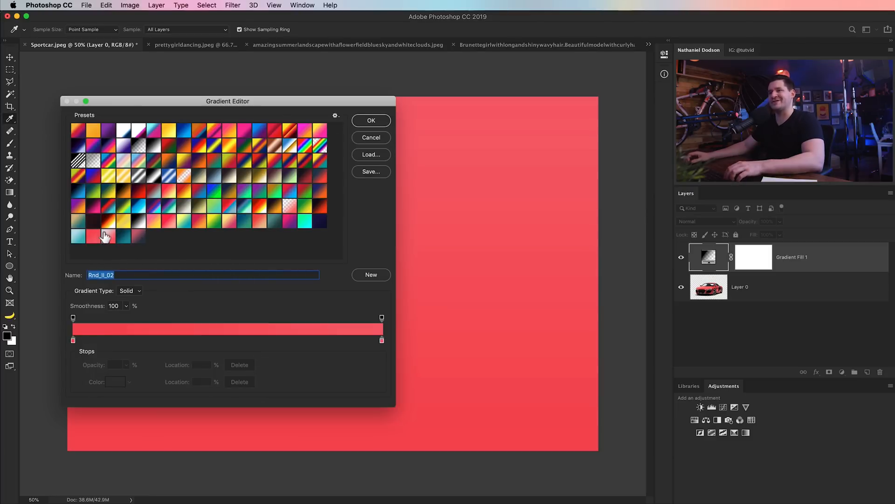
left_click(371, 120)
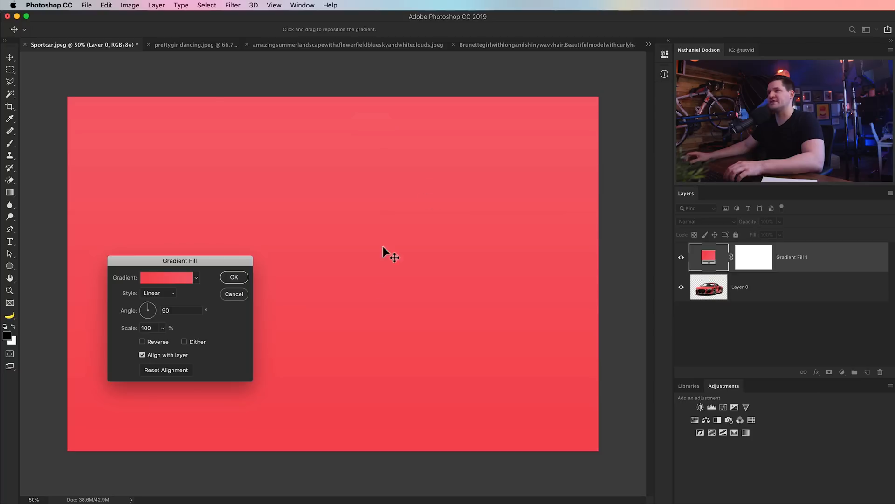
left_click(234, 277)
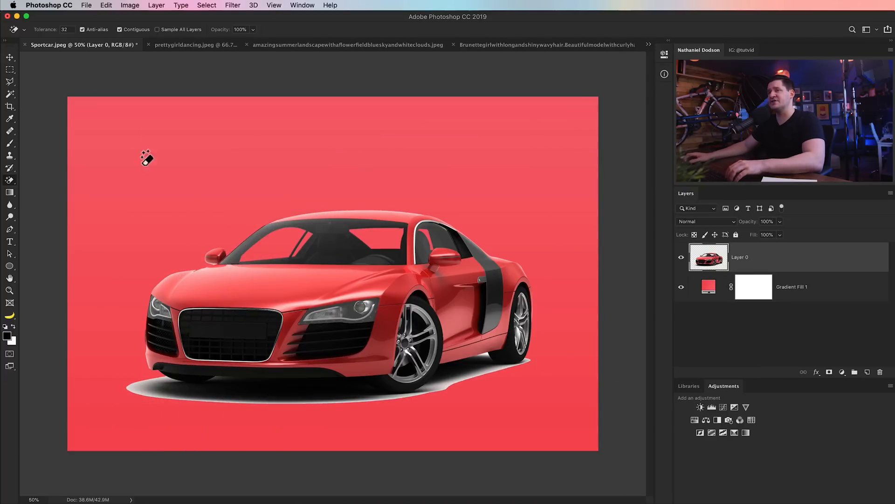
mouse_move(69, 39)
type("65")
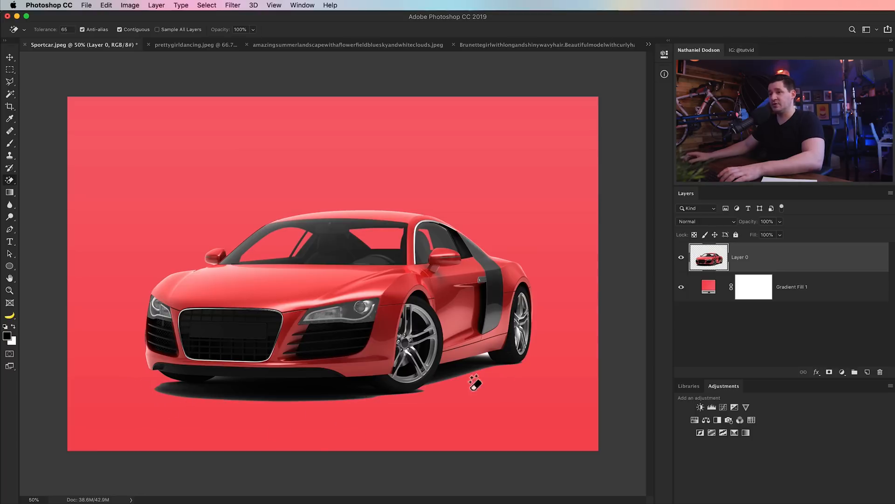
mouse_move(163, 101)
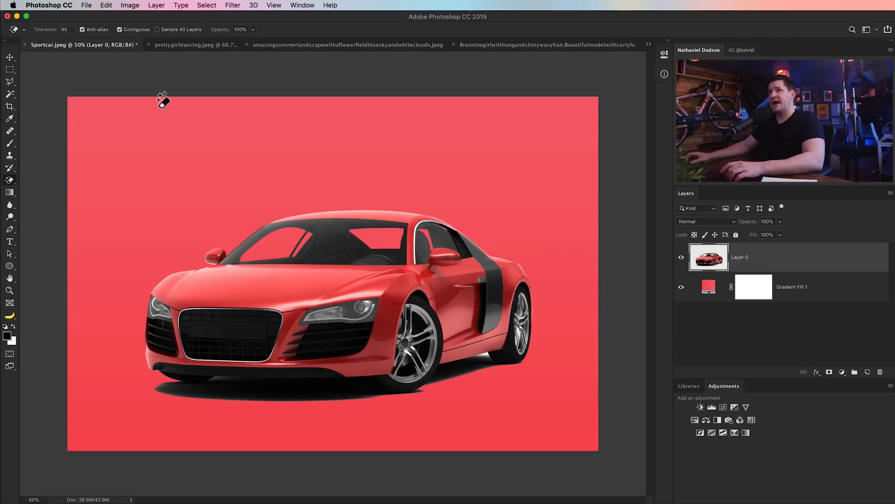
mouse_move(160, 111)
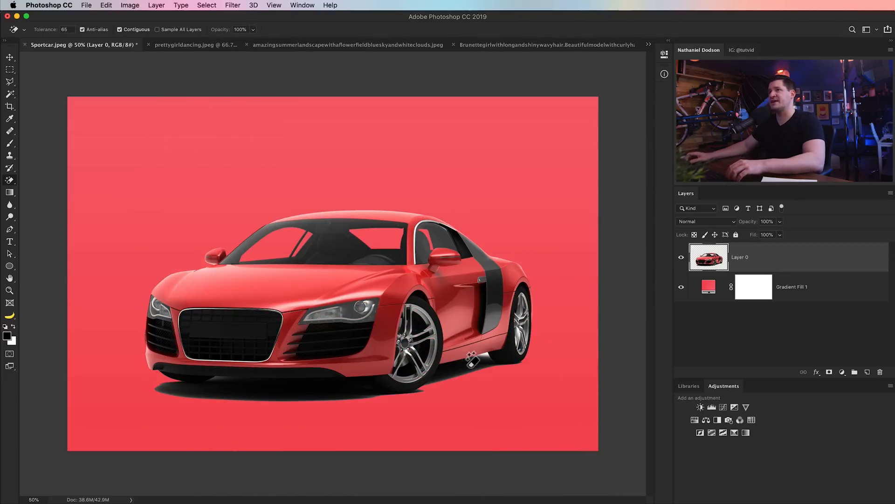
mouse_move(506, 420)
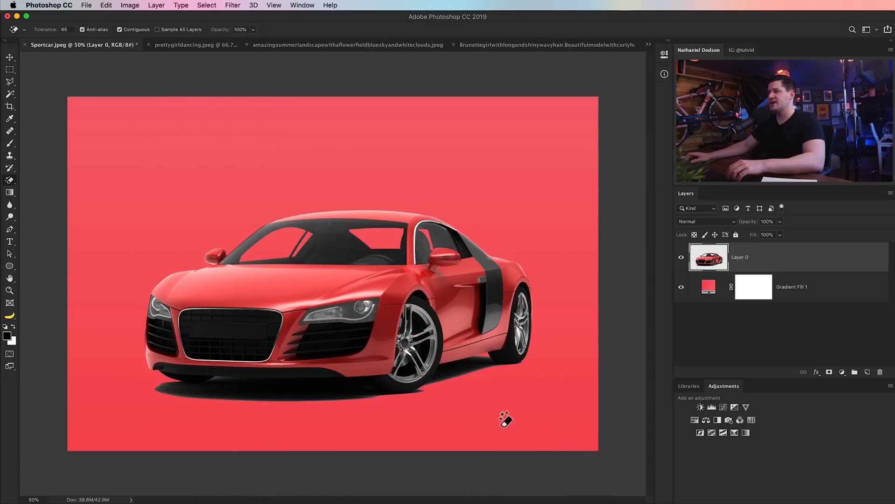
mouse_move(368, 403)
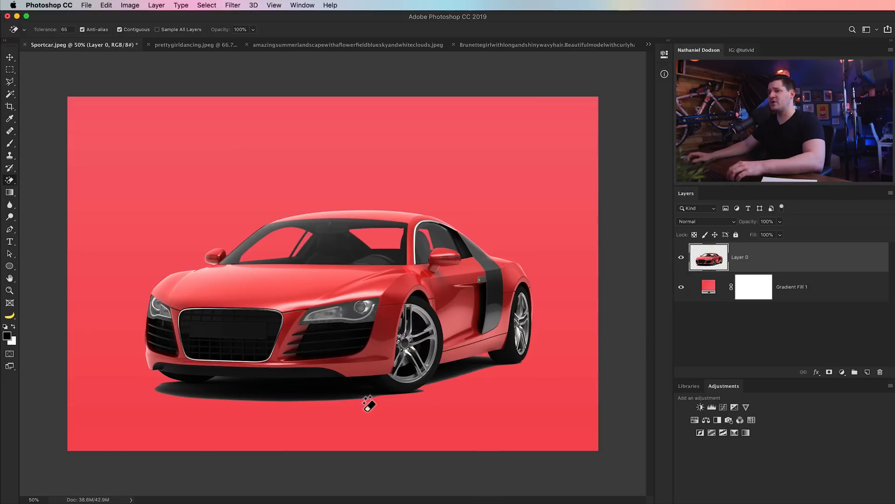
mouse_move(187, 399)
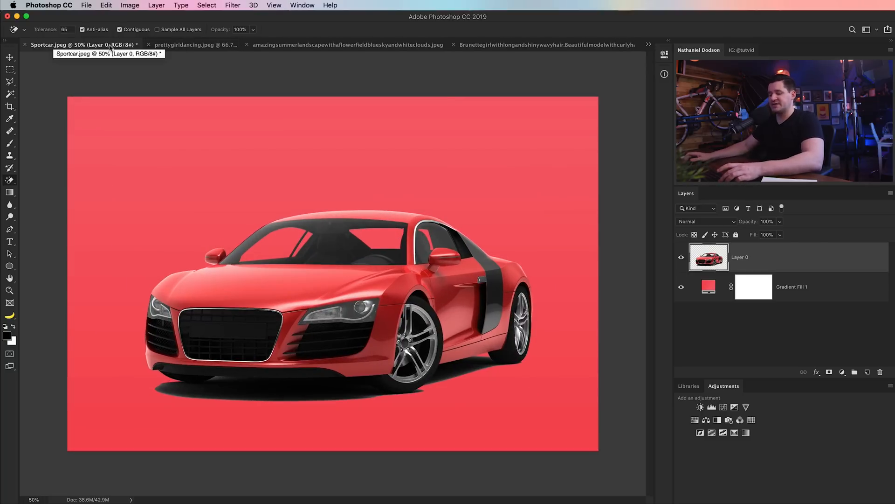
Close the Sportcar image.
left_click(524, 45)
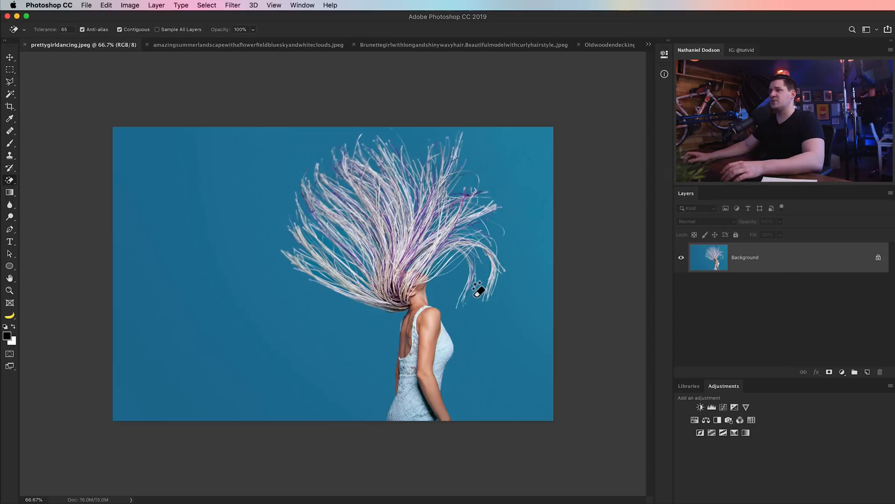
mouse_move(422, 262)
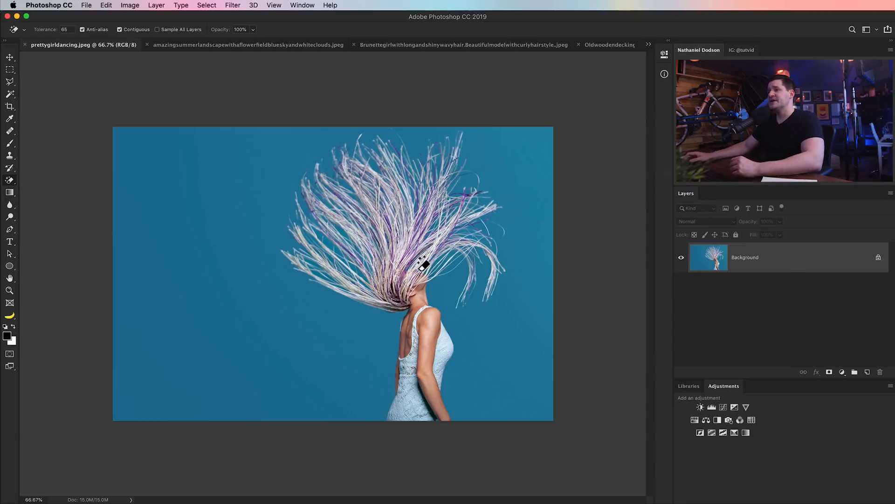
mouse_move(507, 430)
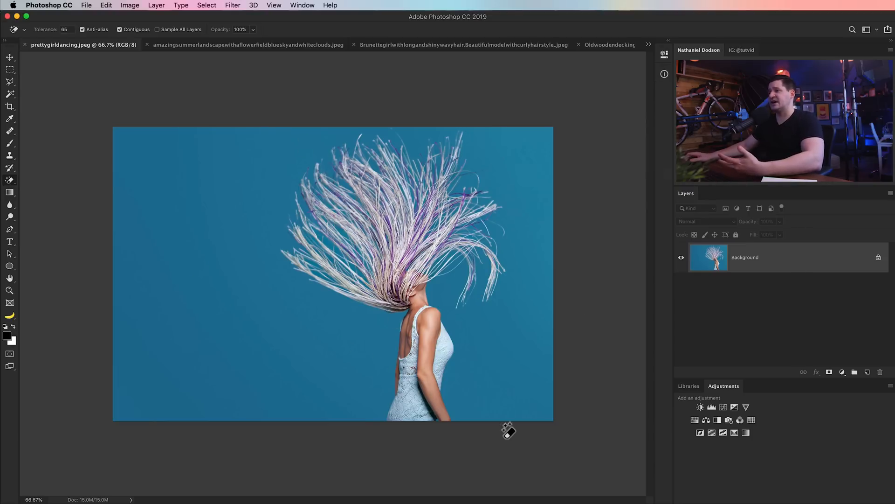
mouse_move(328, 357)
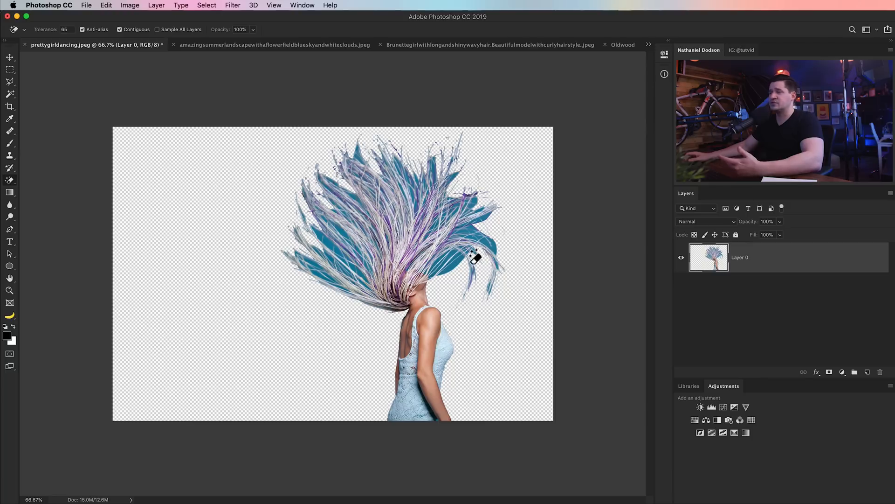
mouse_move(453, 297)
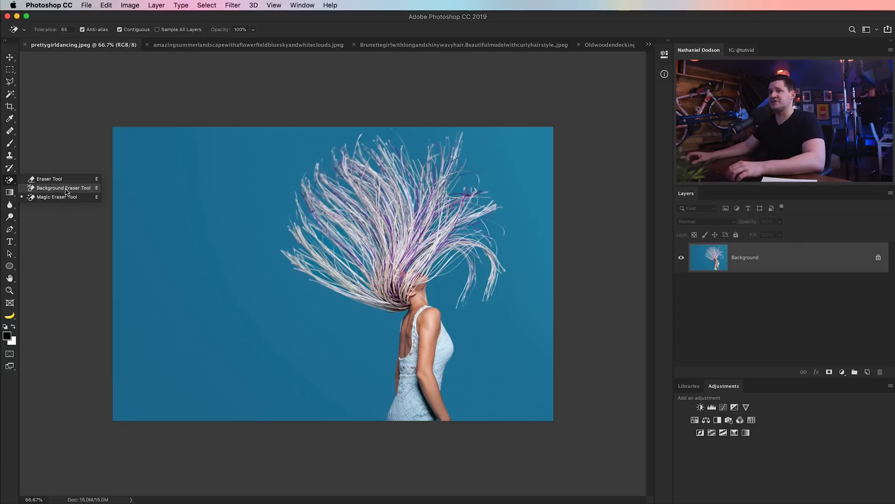
Erase the blue backdrop around the dancer's hair and body with the Background Eraser.
left_click(64, 187)
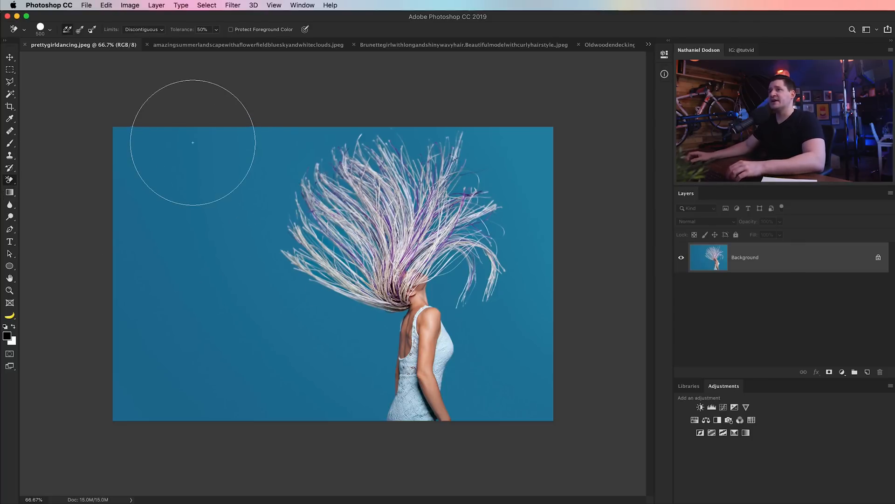
mouse_move(246, 29)
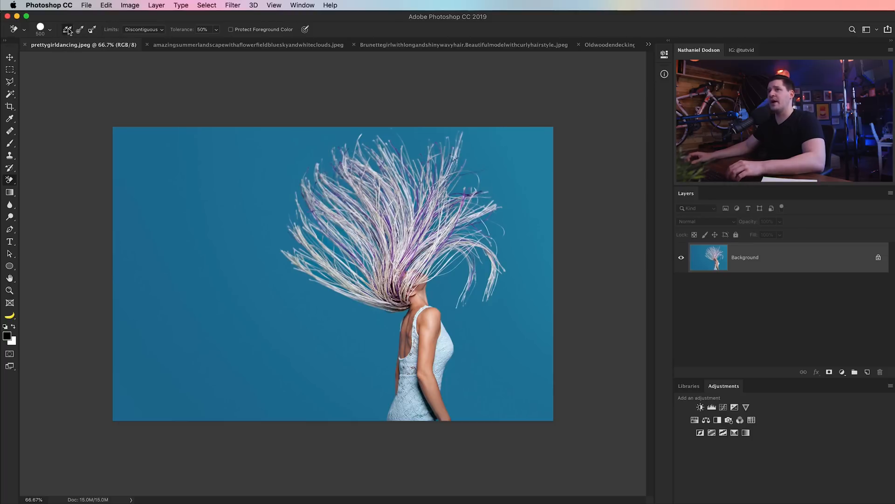
mouse_move(68, 29)
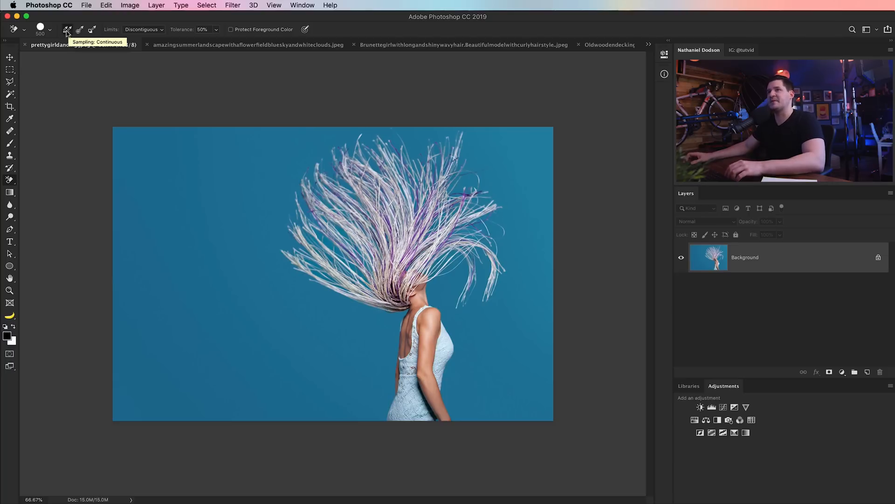
mouse_move(264, 204)
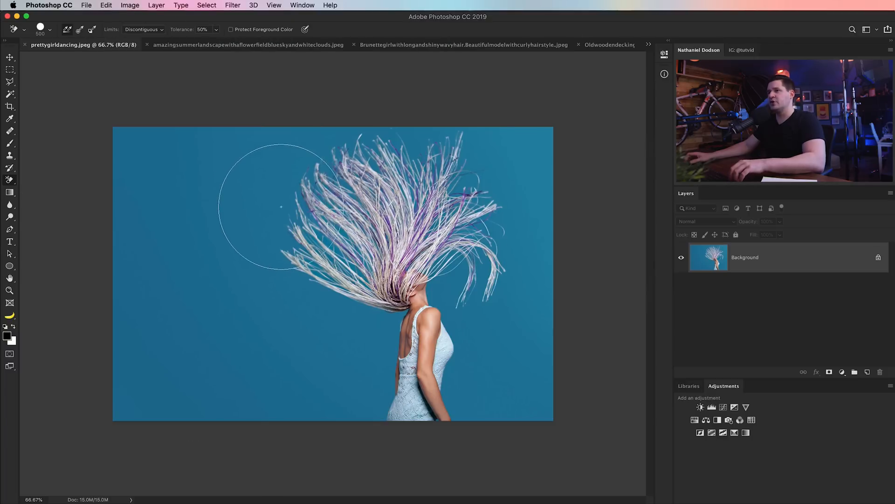
mouse_move(288, 201)
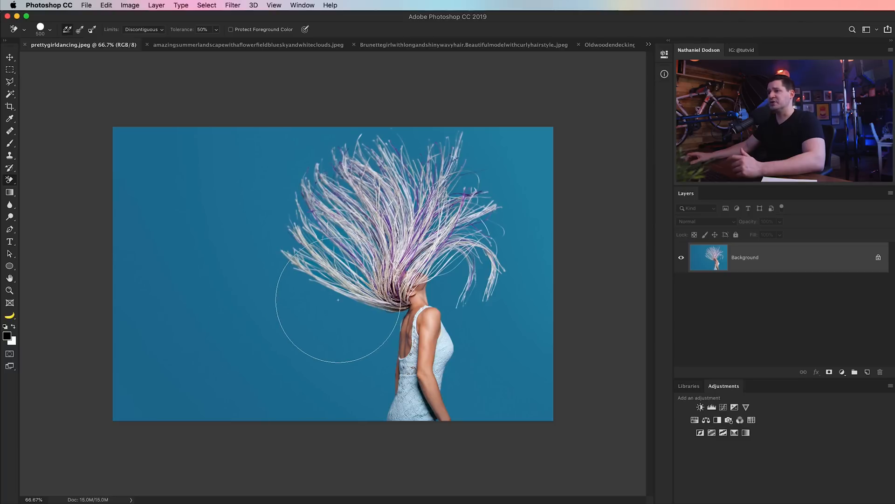
left_click(337, 299)
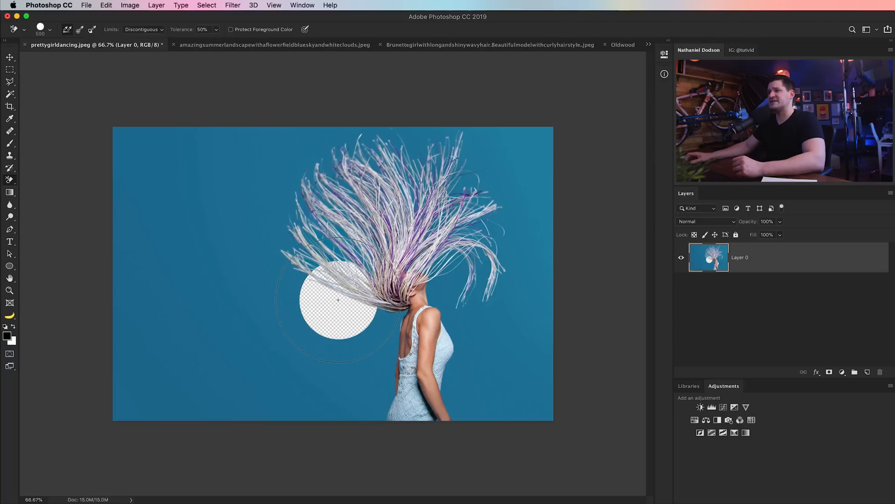
left_click(391, 322)
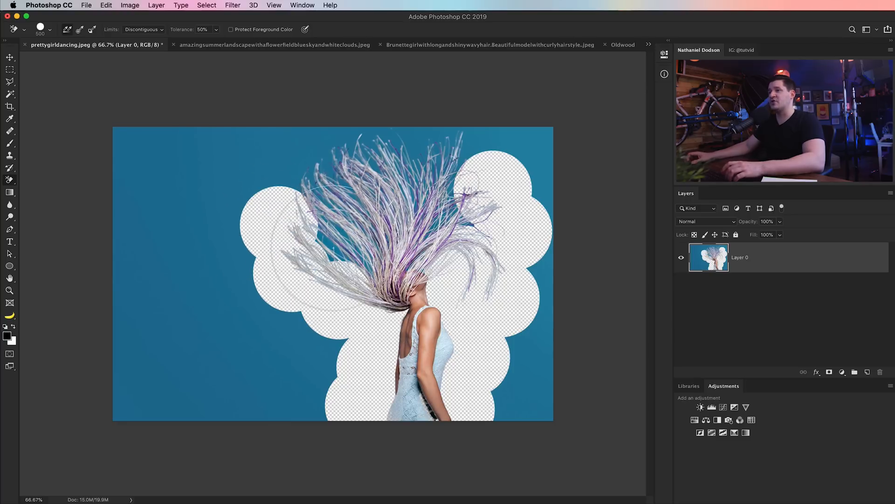
left_click(337, 240)
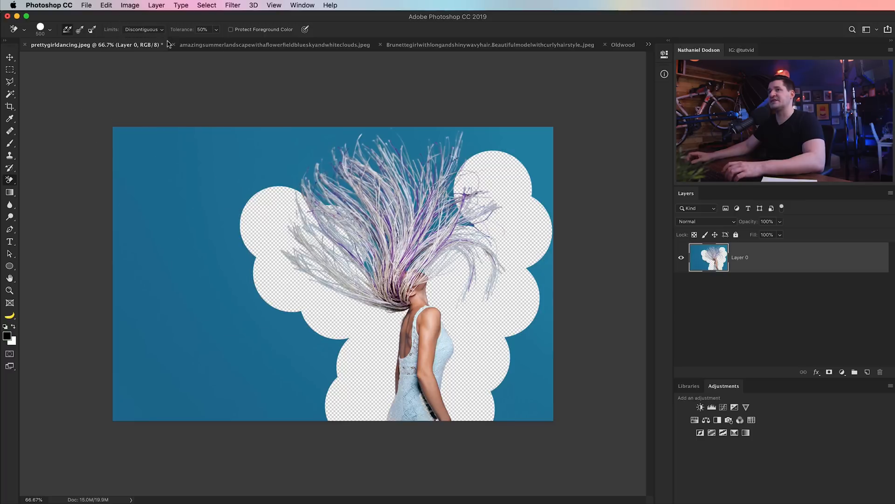
Keep the Background Eraser limit set to Discontiguous.
left_click(143, 29)
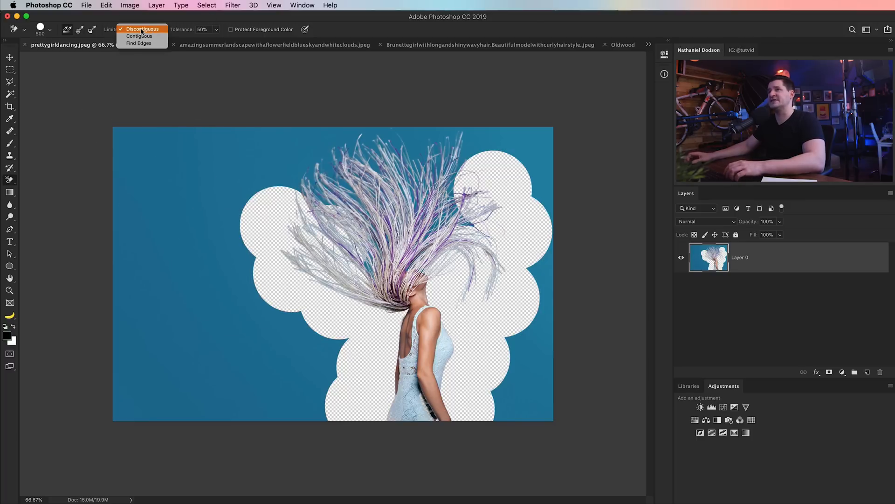
mouse_move(139, 36)
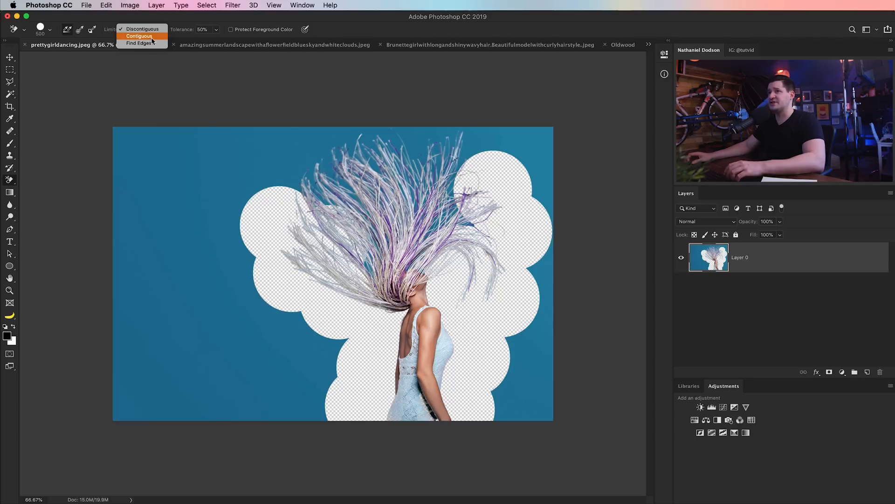
left_click(142, 29)
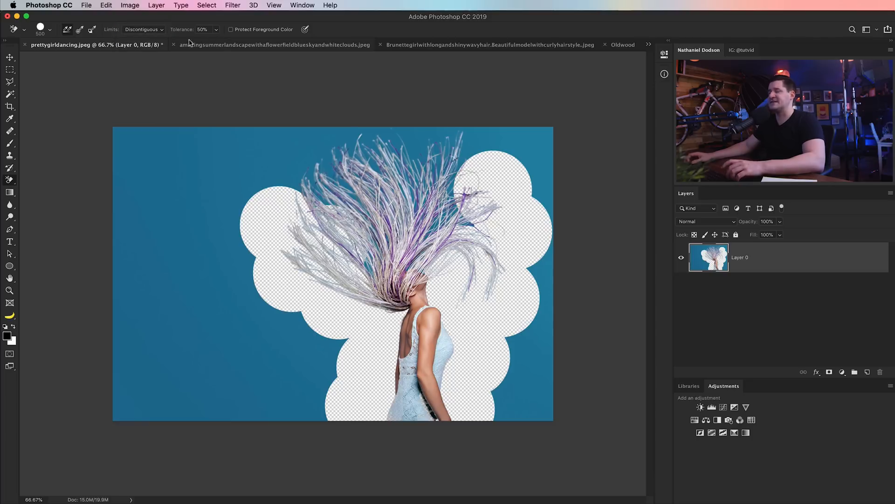
mouse_move(333, 173)
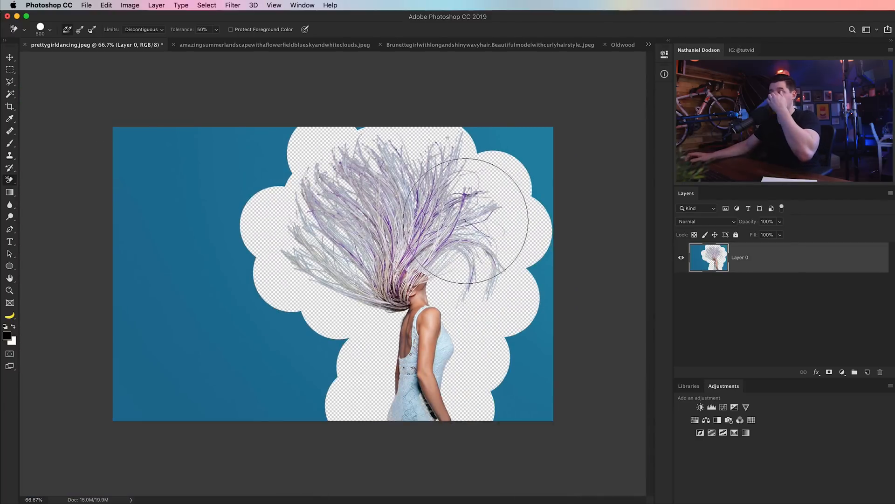
mouse_move(17, 64)
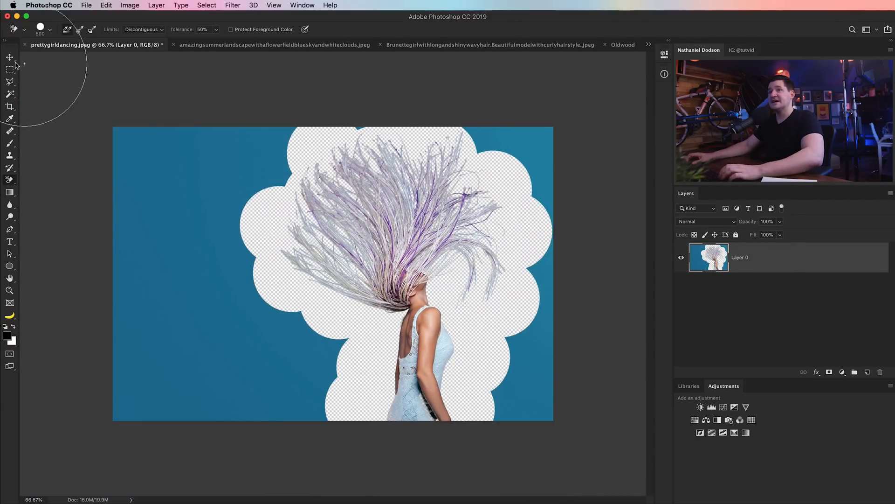
Outline and delete the leftover blue with the Polygonal Lasso, then view the landscape image.
left_click(10, 81)
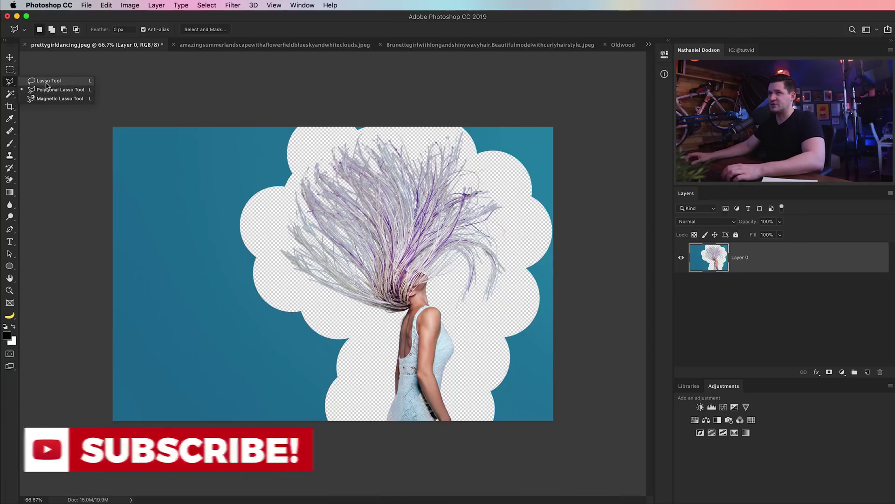
mouse_move(57, 90)
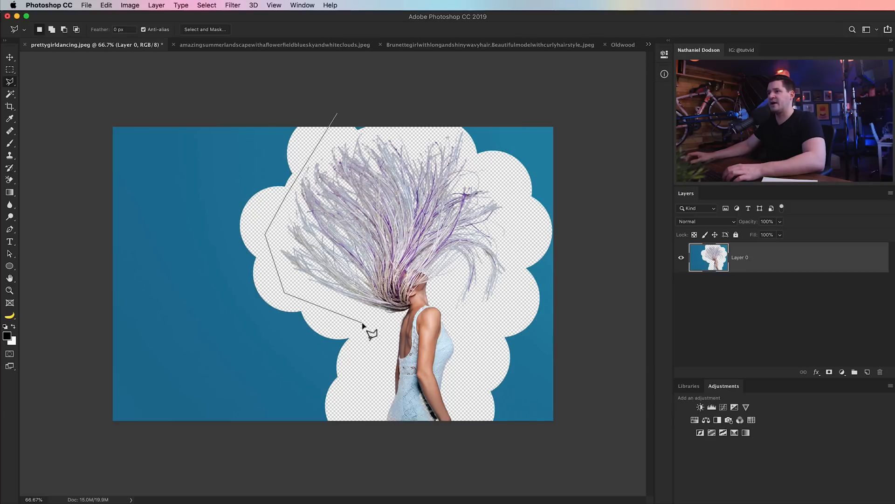
left_click(76, 425)
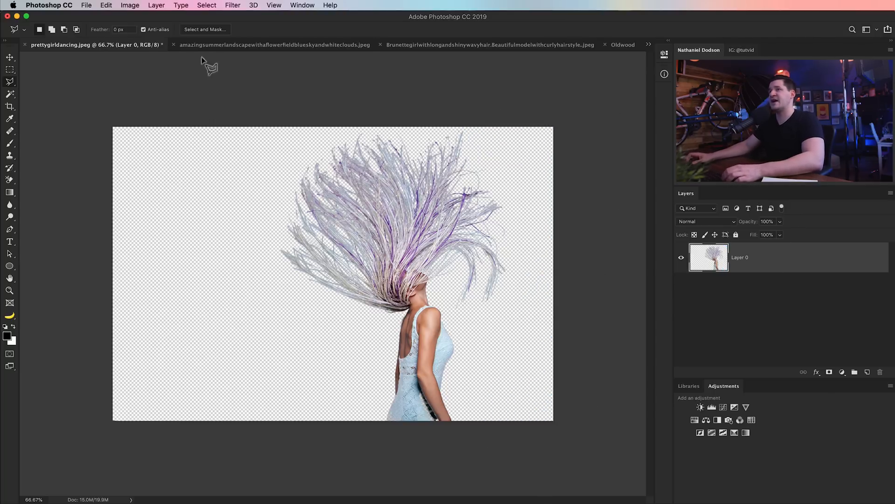
left_click(274, 45)
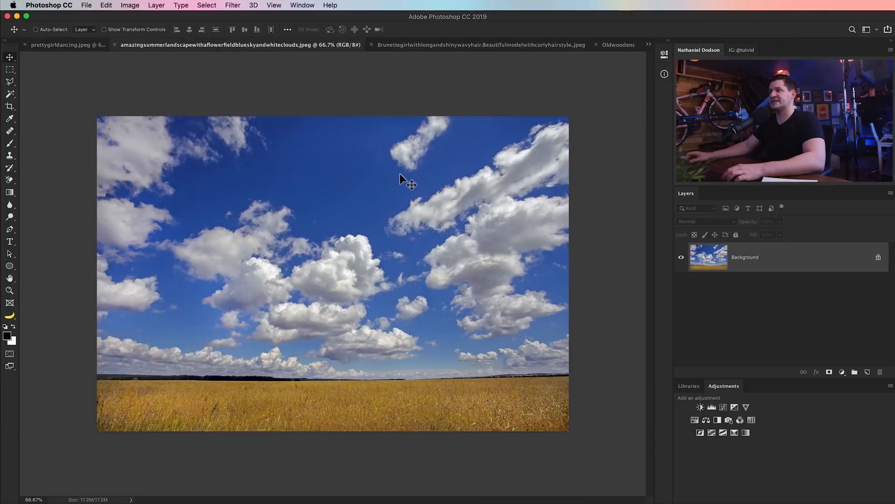
Place the field-and-clouds landscape behind the dancer, then close that composite unsaved.
left_click(66, 45)
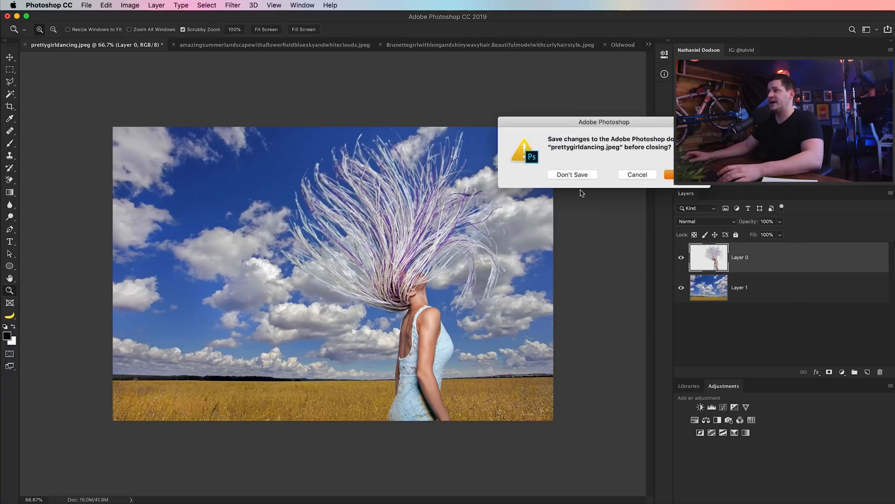
left_click(572, 173)
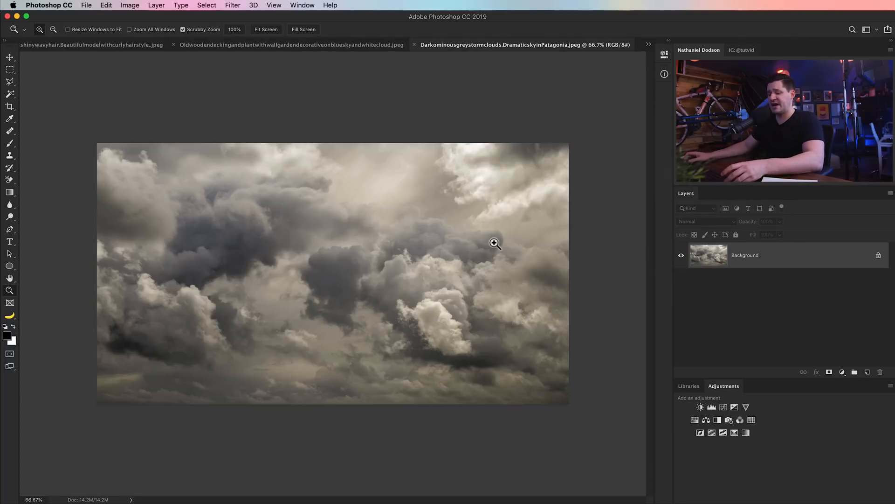
Switch to the brunette model photo on its grey background.
left_click(92, 44)
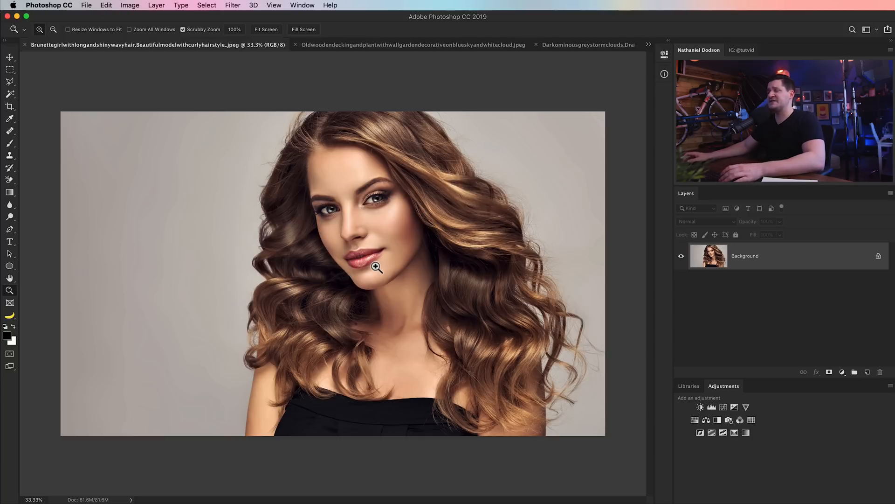
mouse_move(15, 195)
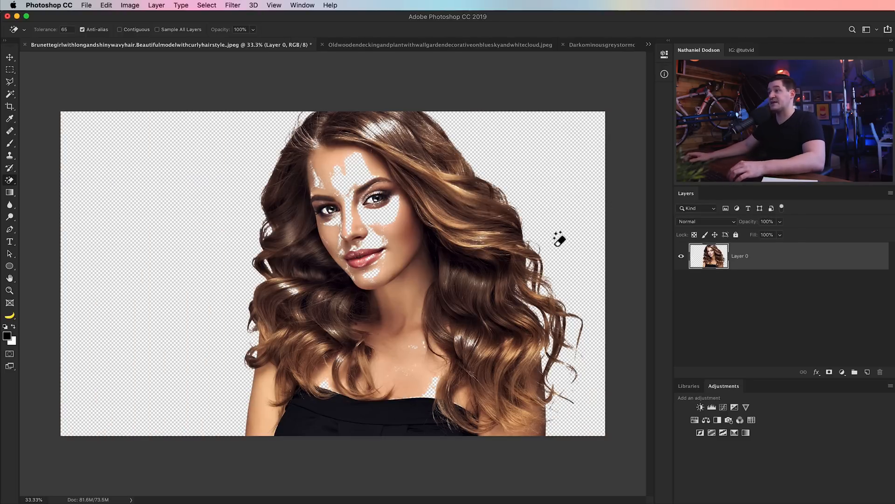
mouse_move(181, 140)
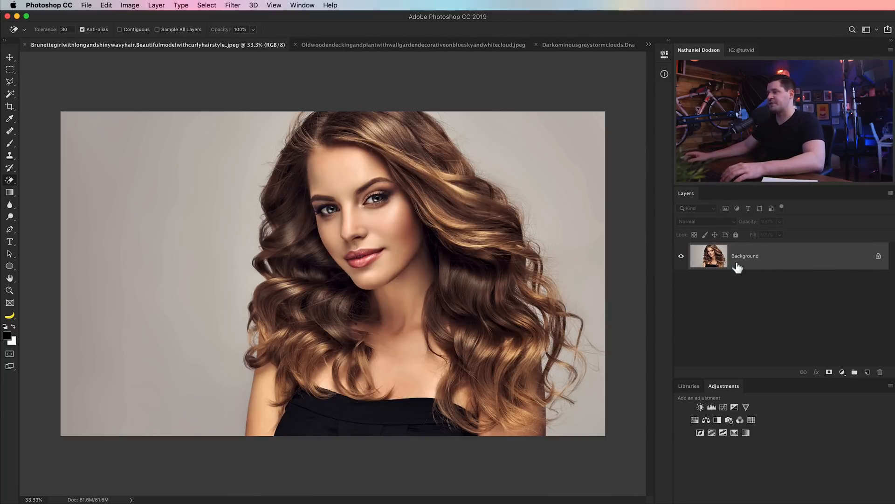
mouse_move(768, 251)
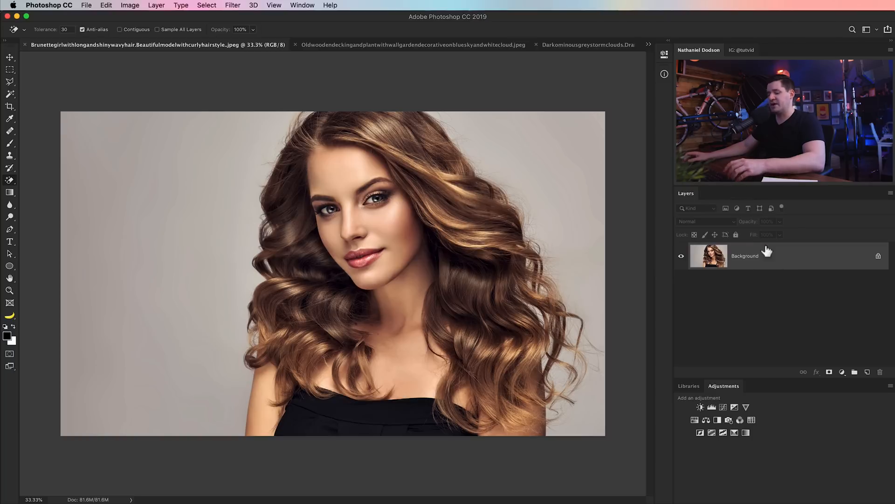
mouse_move(743, 256)
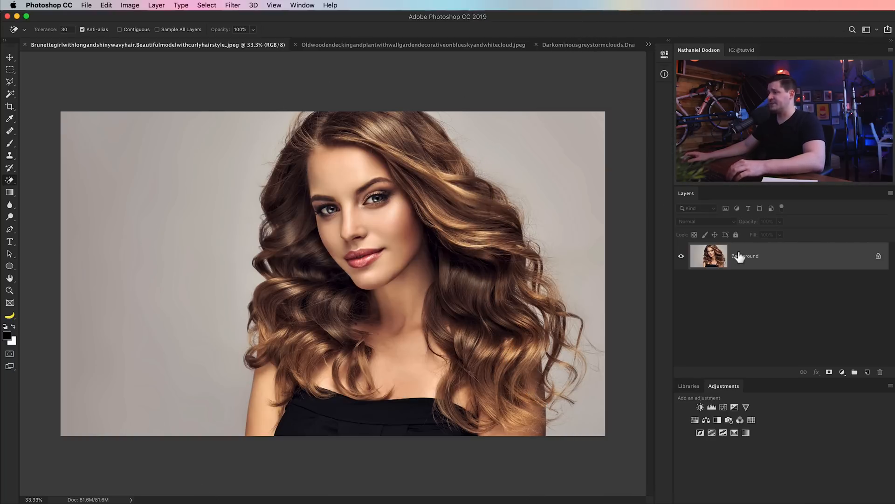
Duplicate the brunette layer (Cmd+J) and give the top copy a black layer mask.
key("cmd+j")
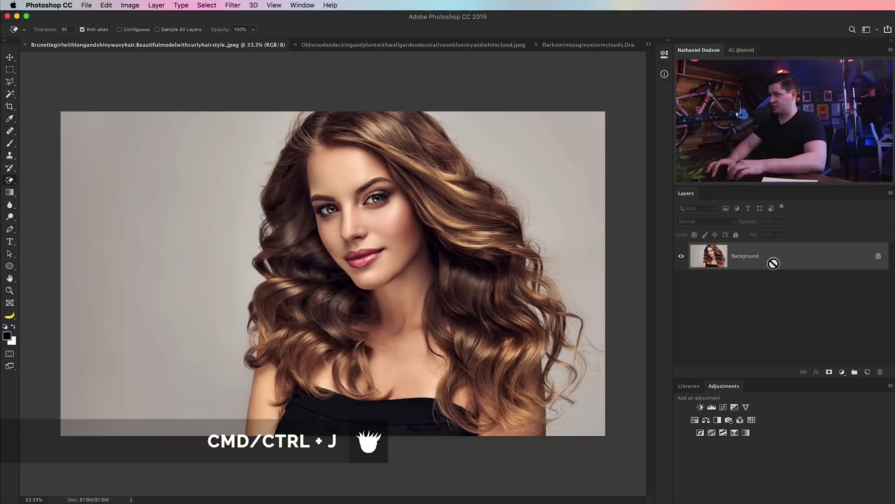
key("cmd+j")
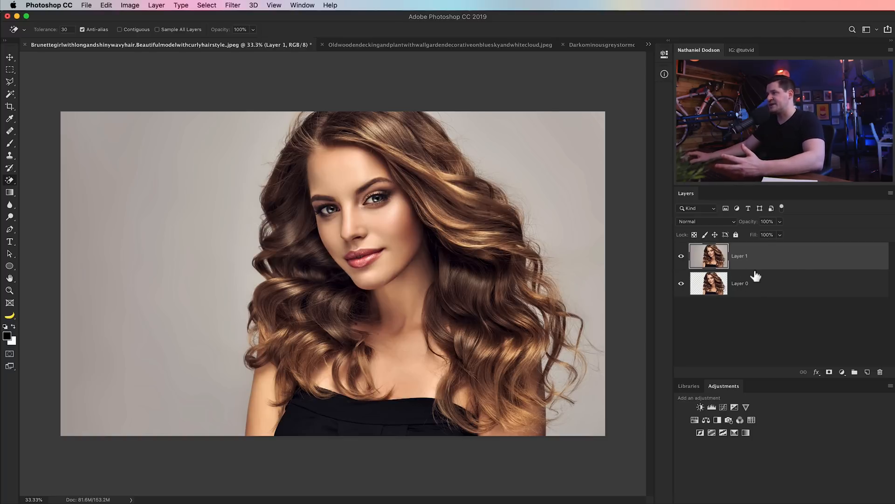
mouse_move(839, 369)
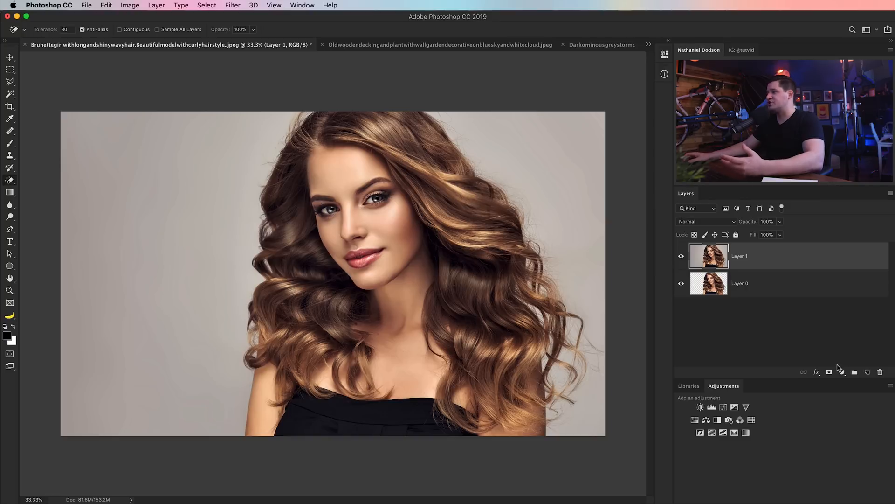
mouse_move(827, 384)
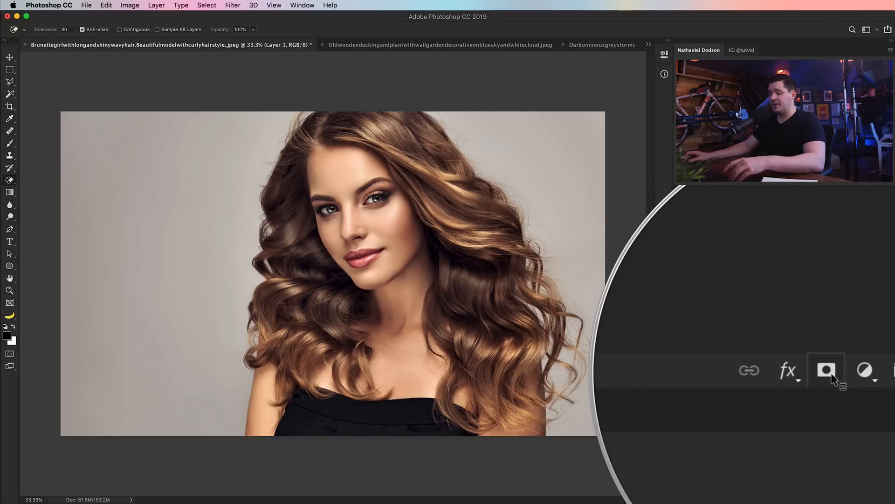
left_click(826, 370)
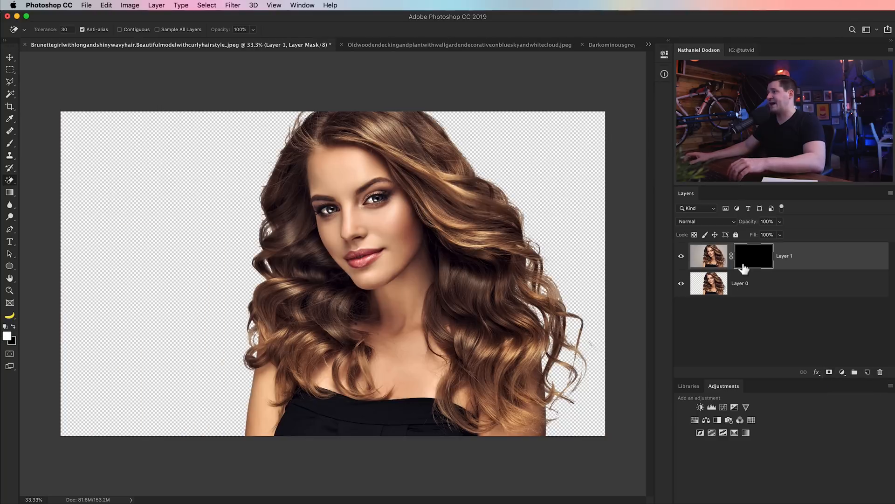
Zoom in on the eyes, paint them back through Layer 1's mask, then select Layer 0.
left_click(10, 291)
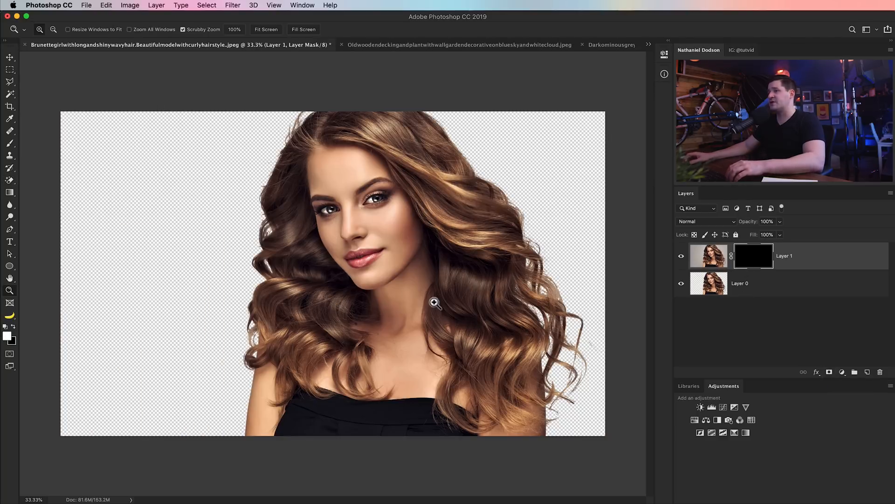
left_click(435, 303)
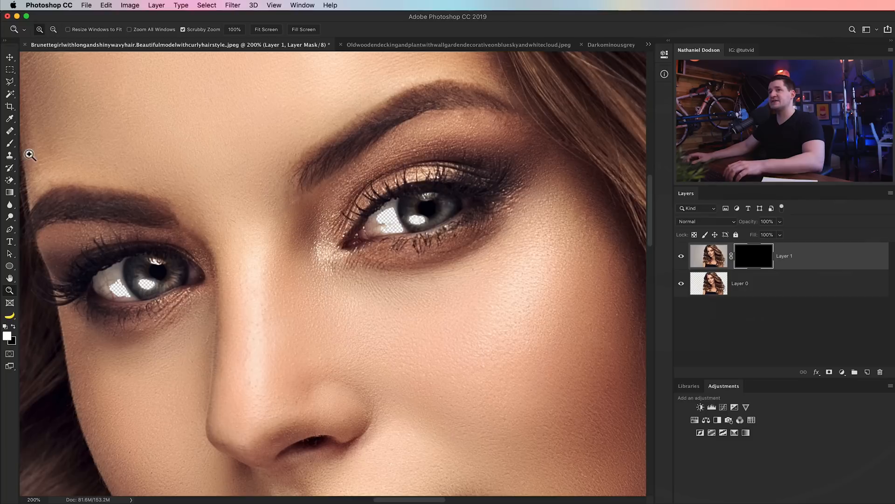
left_click(9, 145)
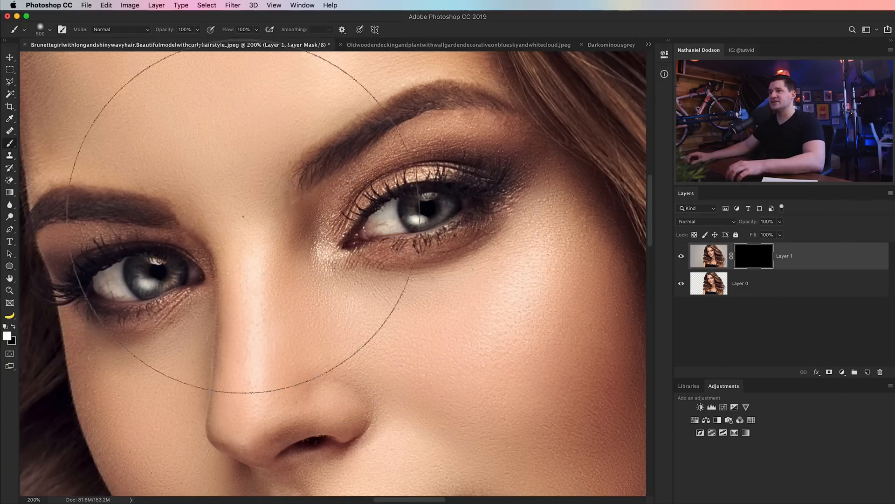
left_click(274, 5)
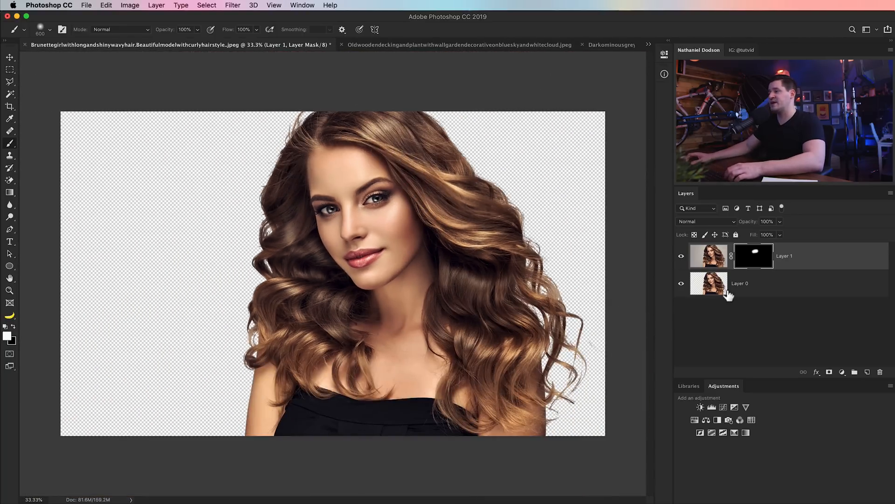
left_click(708, 283)
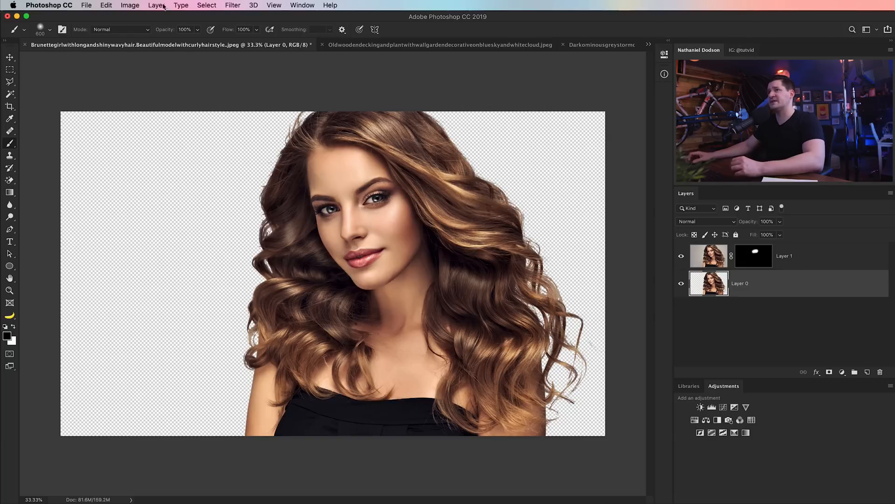
Add a Gradient Fill layer using the aqua preset gradient above Layer 0.
left_click(156, 6)
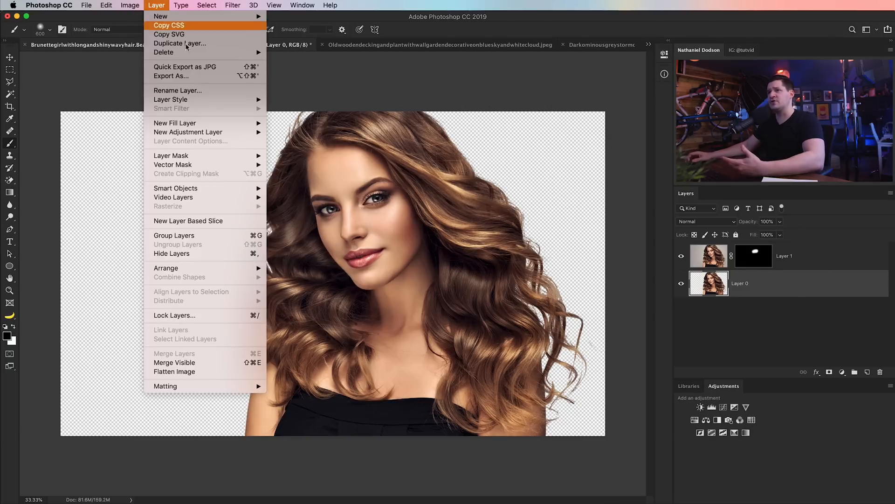
mouse_move(175, 122)
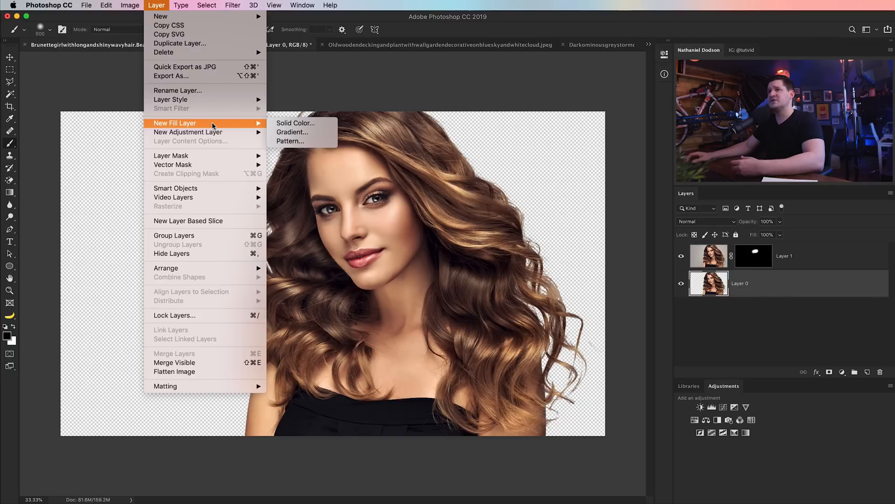
left_click(292, 132)
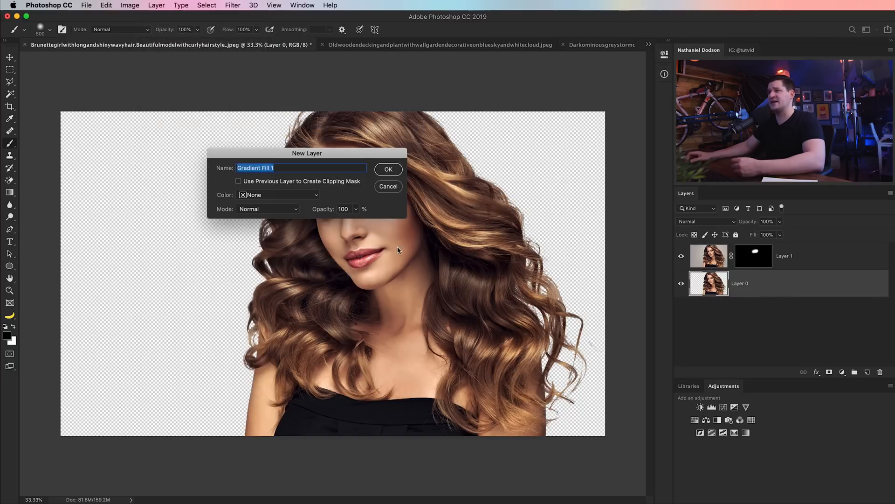
left_click(389, 168)
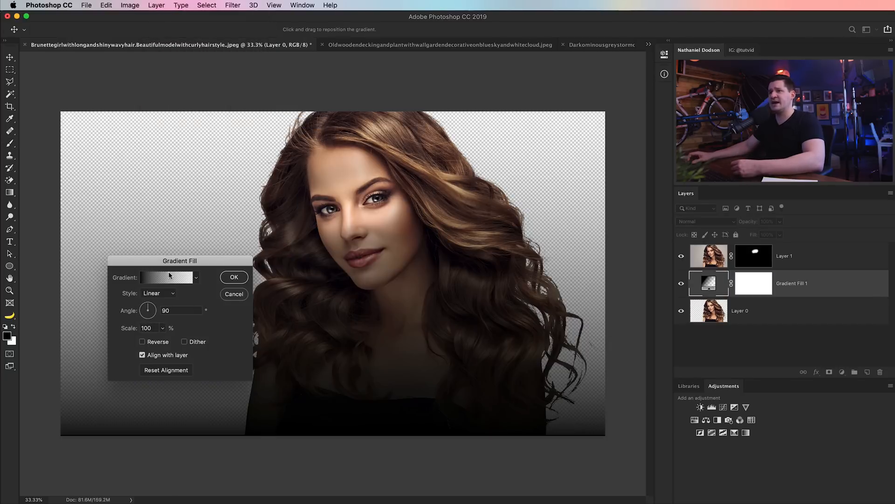
left_click(164, 277)
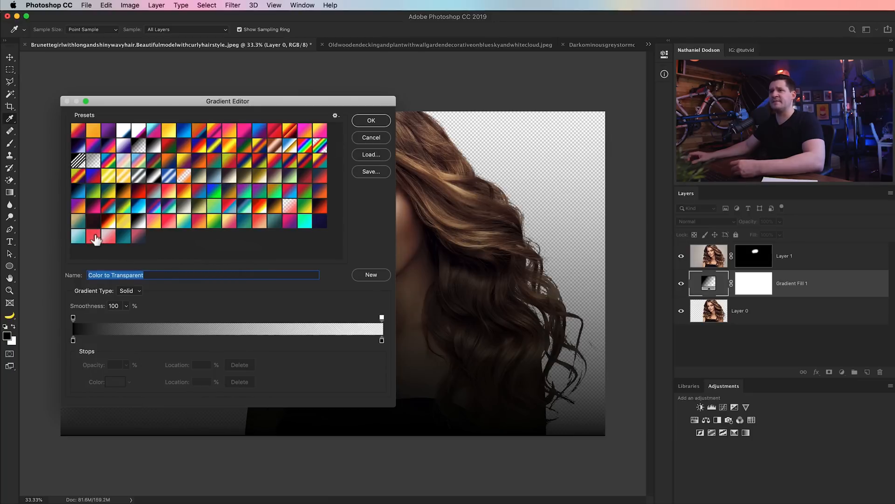
left_click(79, 236)
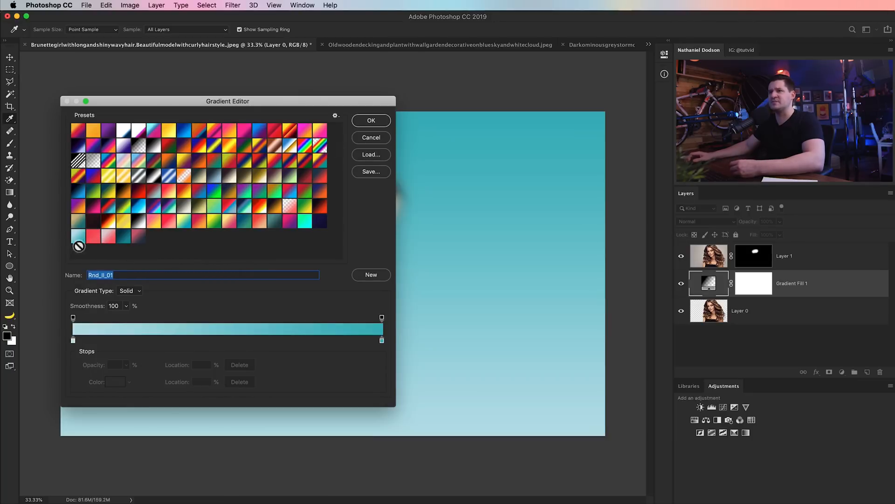
left_click(371, 120)
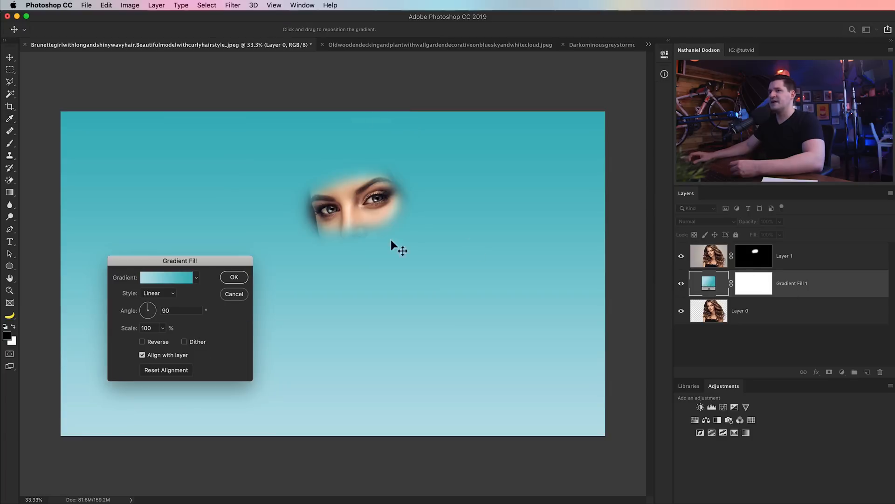
Confirm the aqua gradient fill, move it below Layer 0, and reopen its settings.
left_click(233, 277)
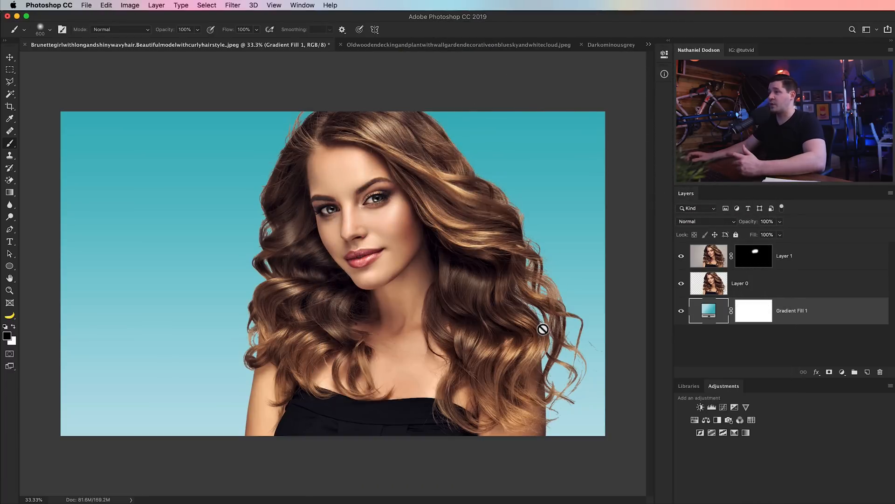
mouse_move(578, 293)
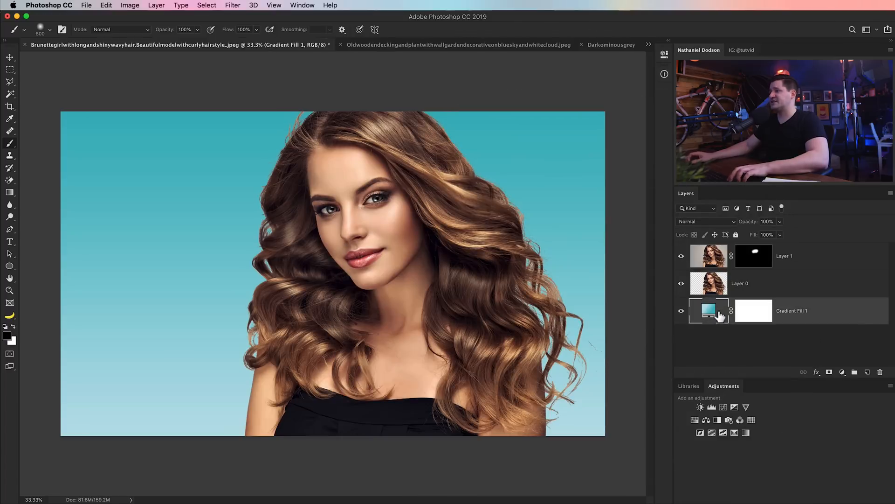
double_click(707, 311)
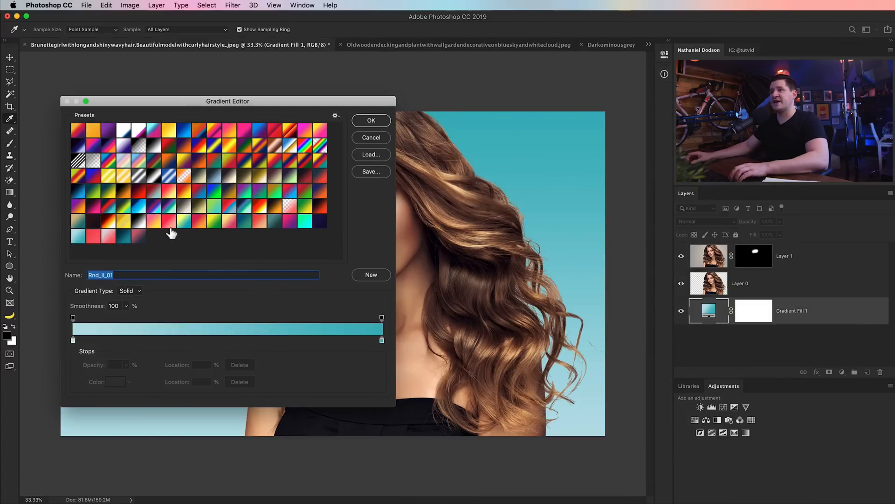
Change the background gradient fill to a dark navy preset.
left_click(370, 121)
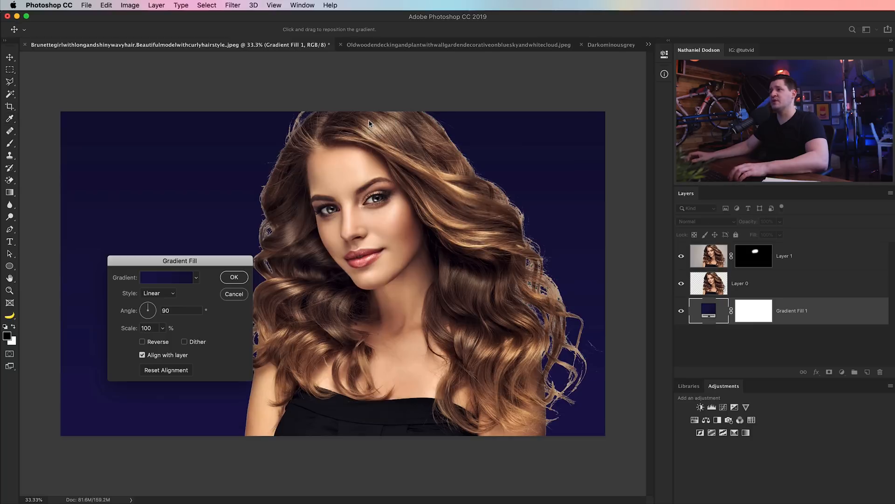
left_click(233, 277)
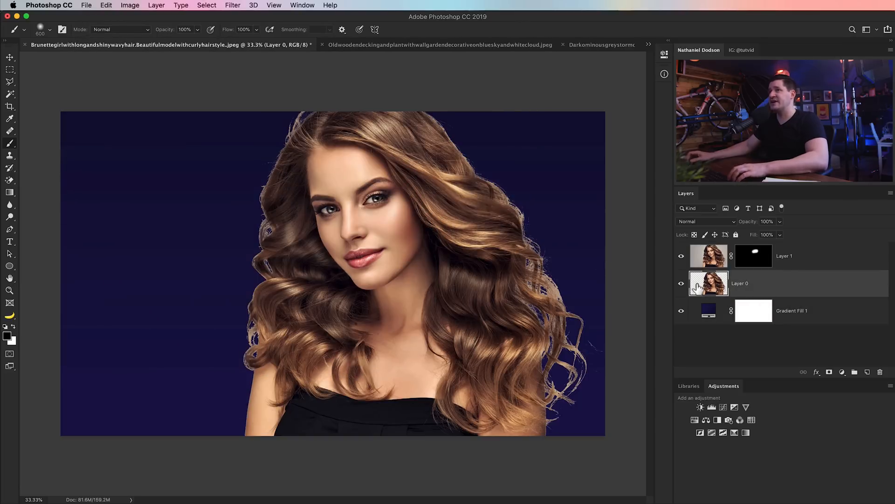
Apply Remove White Matte and Defringe to Layer 0's hair edges.
left_click(156, 5)
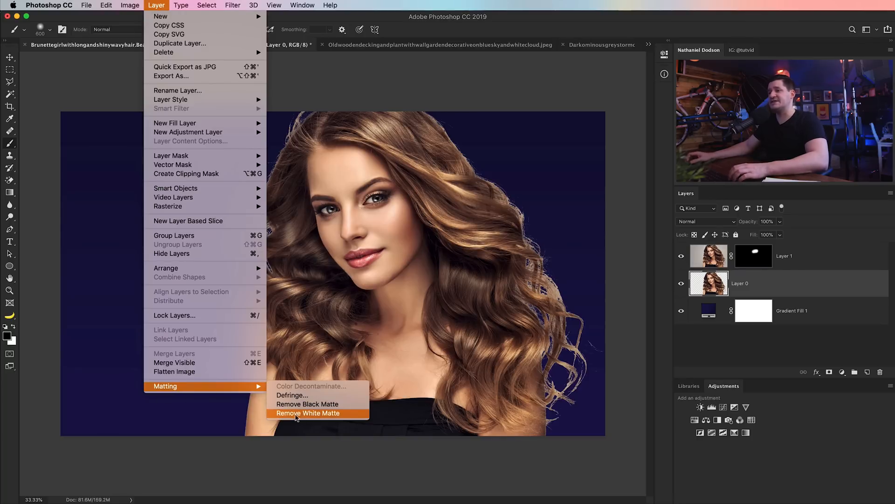
left_click(307, 413)
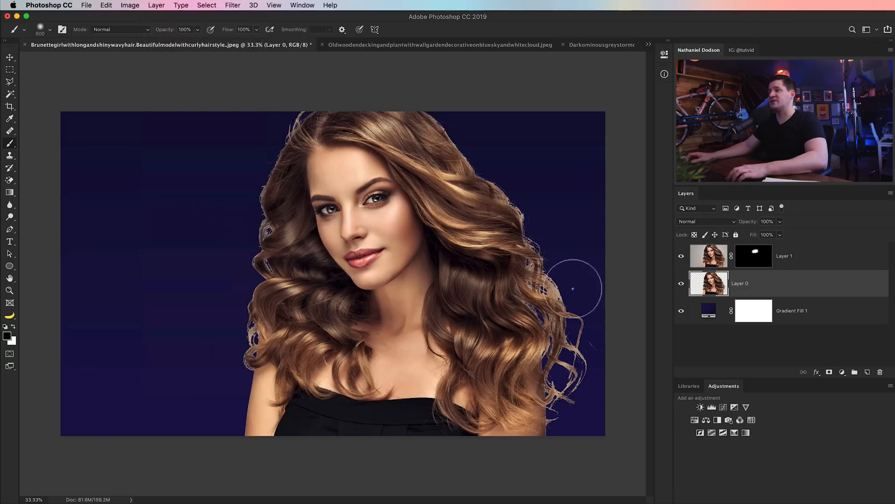
left_click(129, 5)
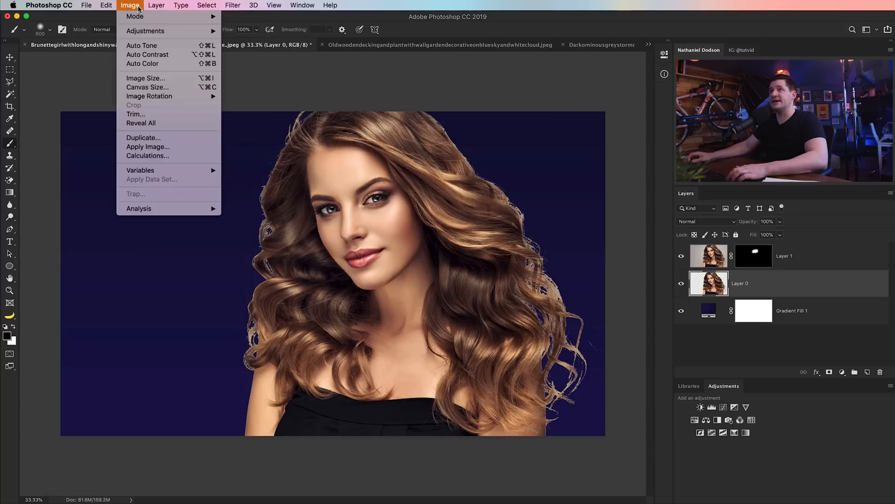
left_click(156, 5)
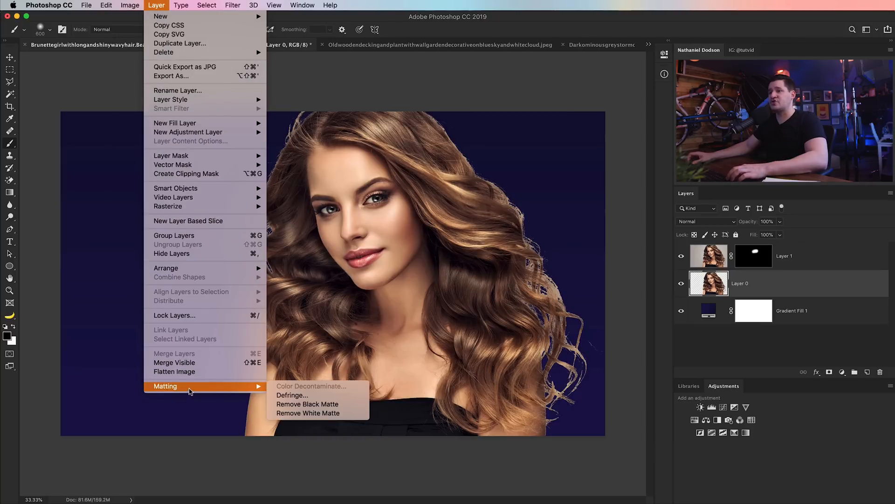
left_click(293, 394)
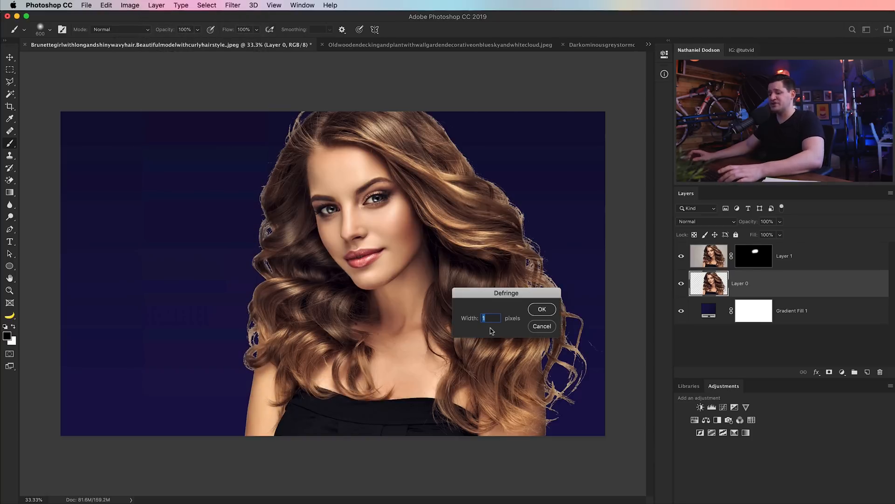
left_click(541, 309)
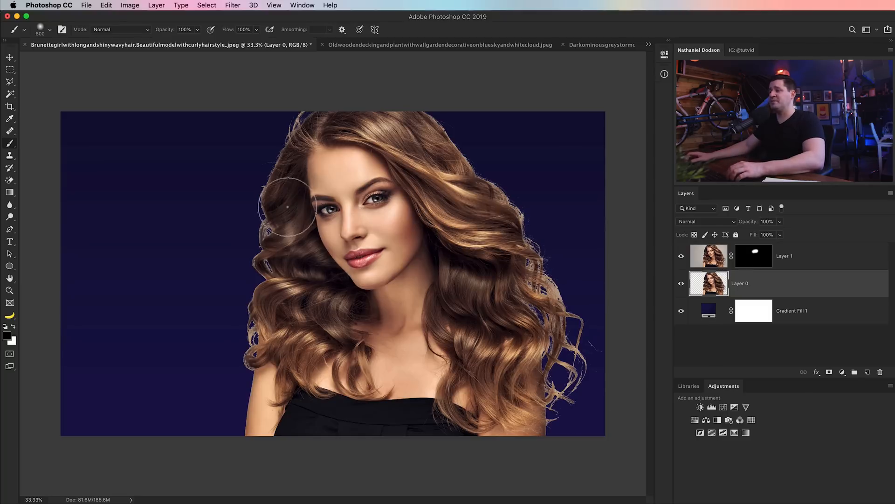
mouse_move(647, 346)
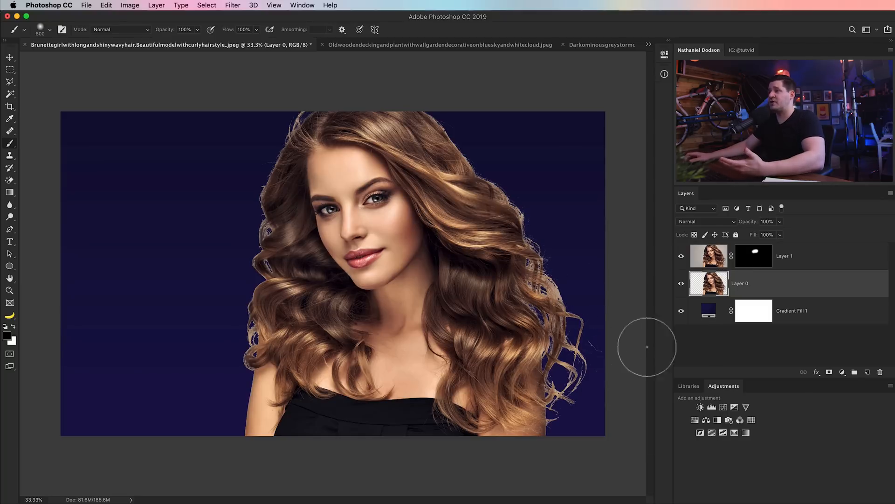
mouse_move(328, 323)
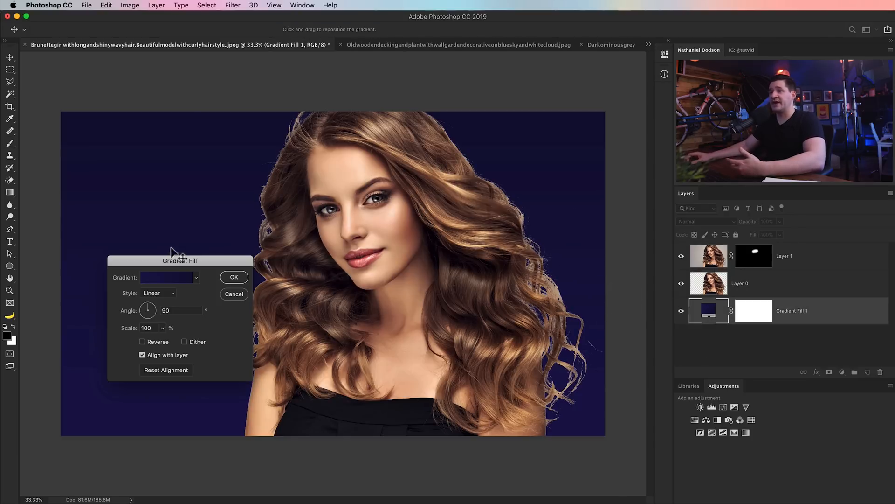
Restore the aqua background gradient, then switch to the hedge and sky photo.
left_click(165, 277)
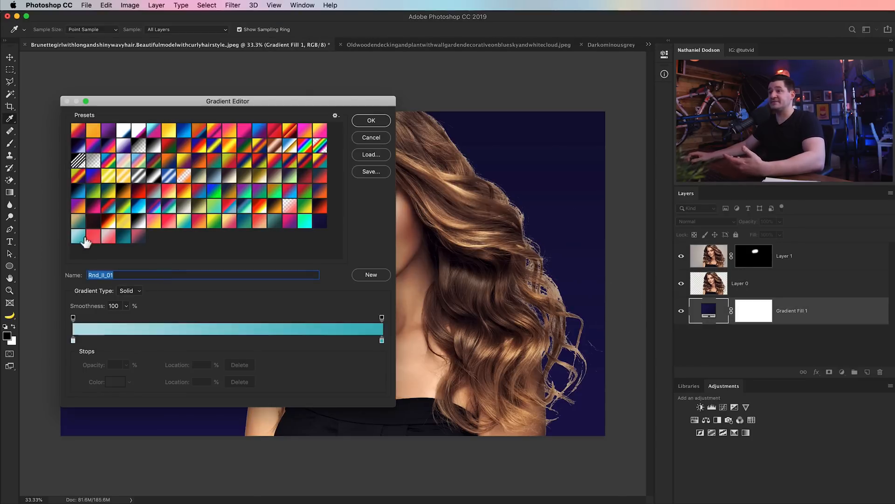
left_click(371, 120)
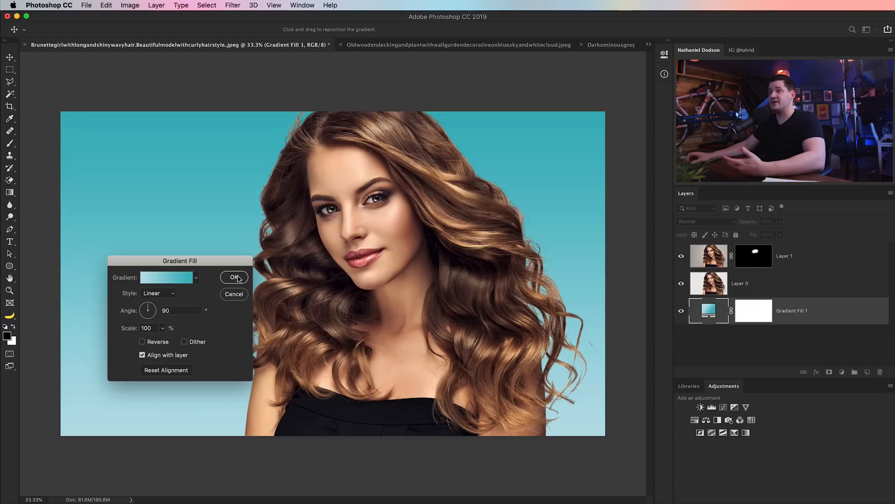
left_click(234, 277)
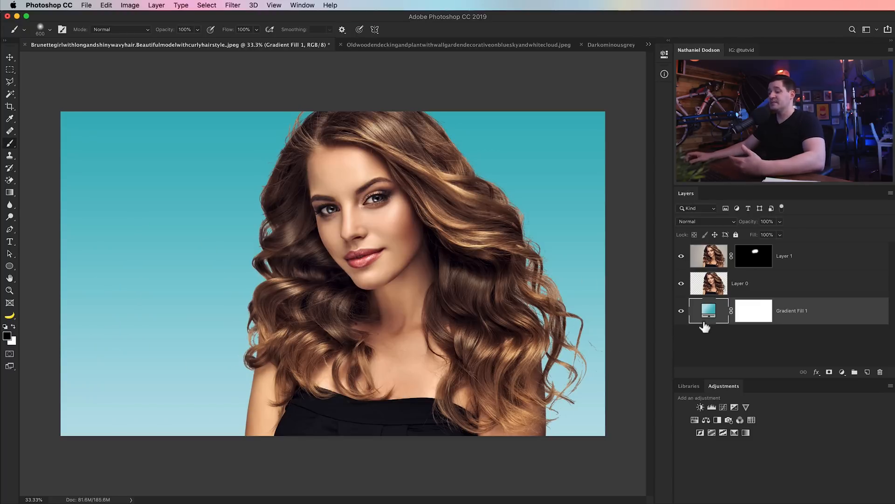
double_click(708, 310)
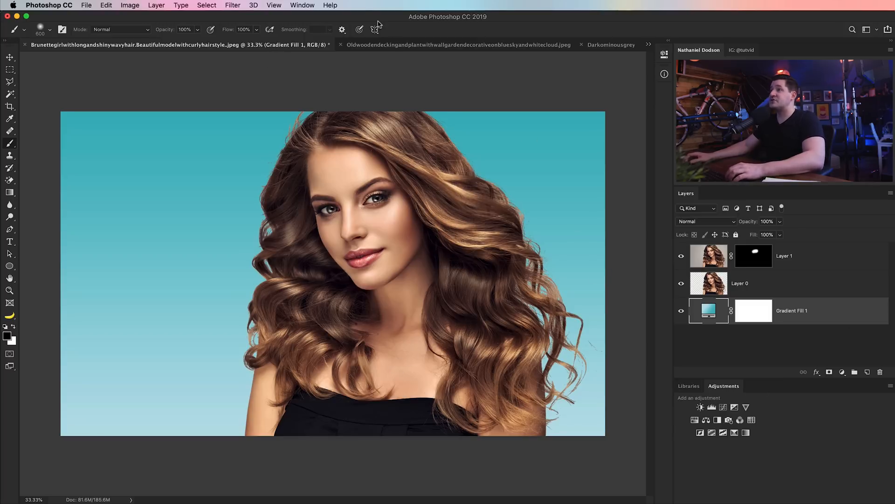
mouse_move(367, 60)
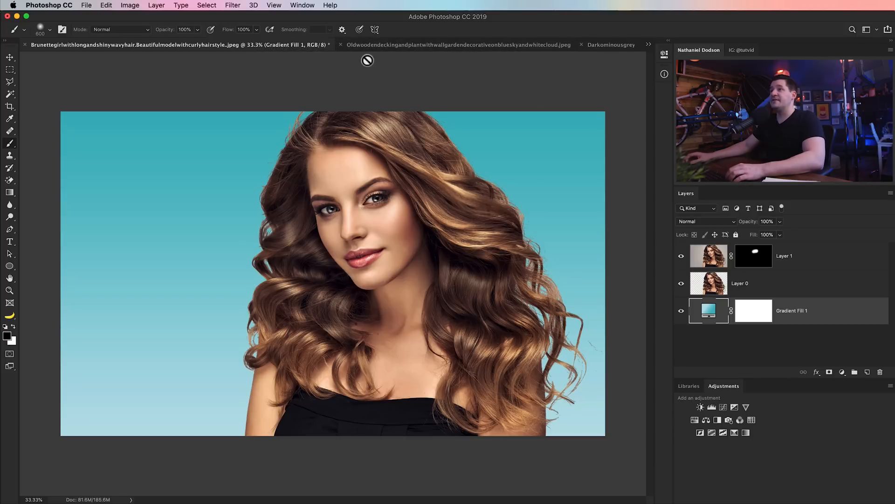
left_click(389, 44)
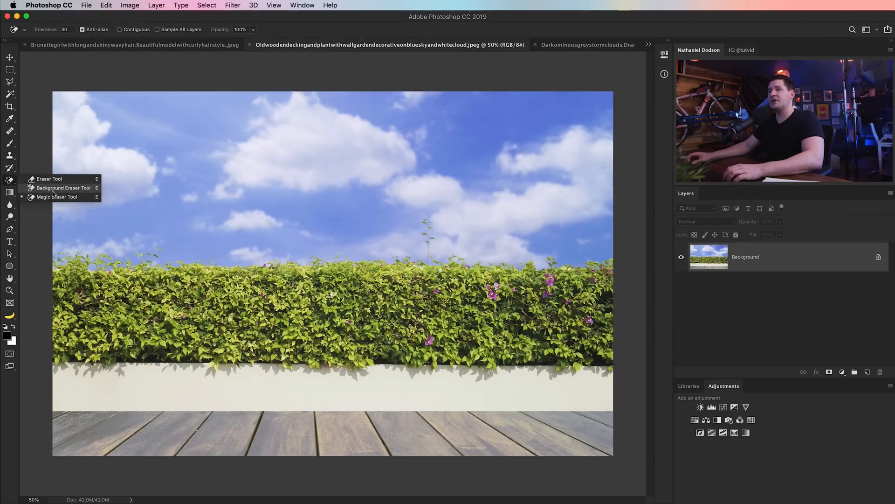
mouse_move(57, 196)
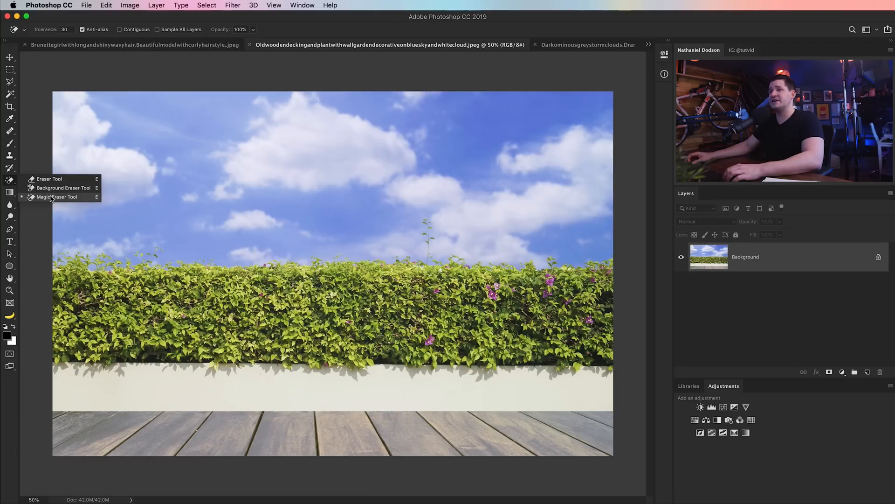
After undoing a Magic Eraser attempt, erase the sky above the hedge with a 500 px, 0%-hardness Background Eraser.
left_click(56, 196)
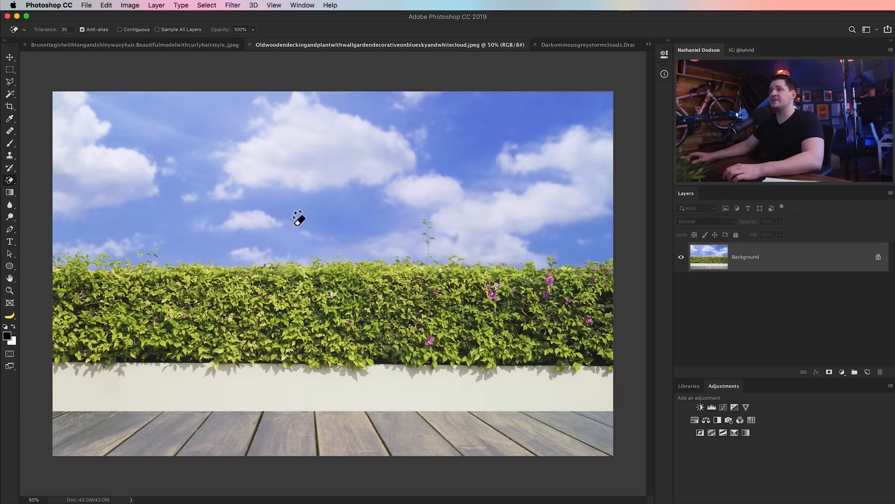
left_click(297, 219)
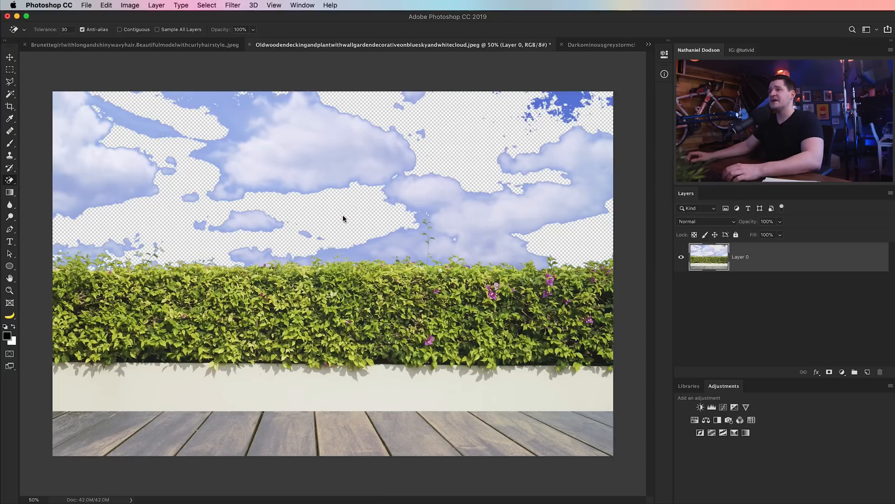
left_click(196, 192)
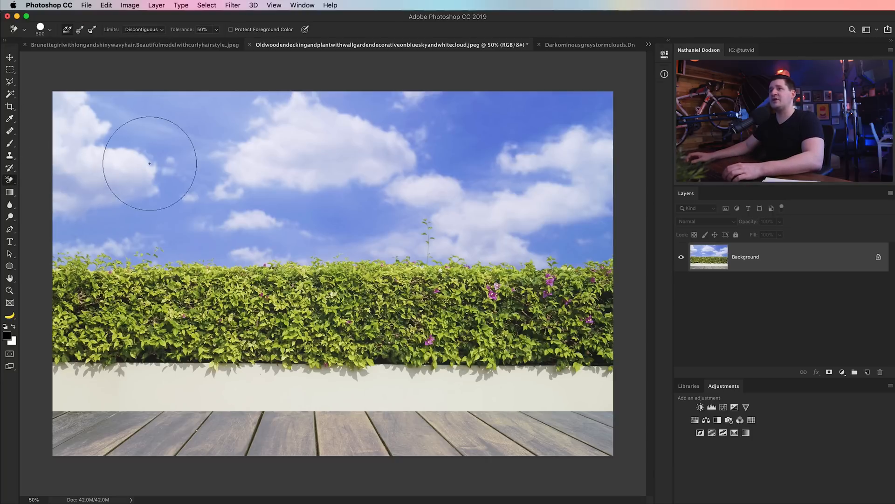
mouse_move(195, 109)
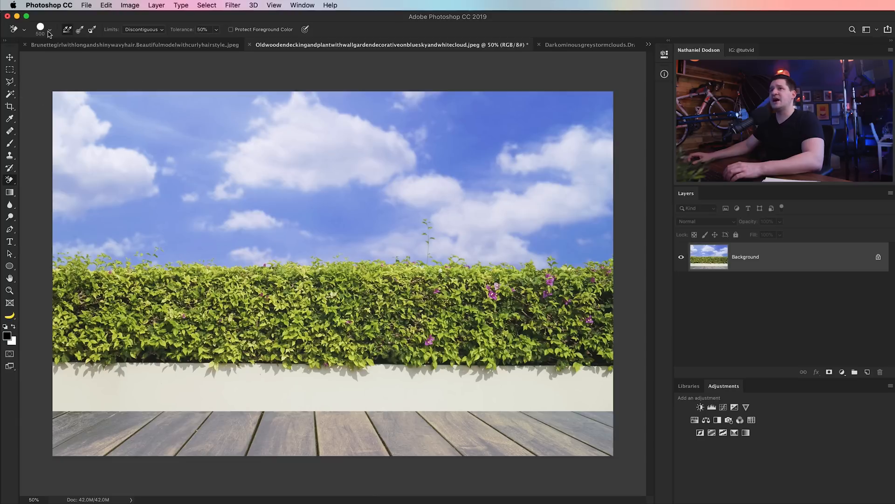
left_click(49, 29)
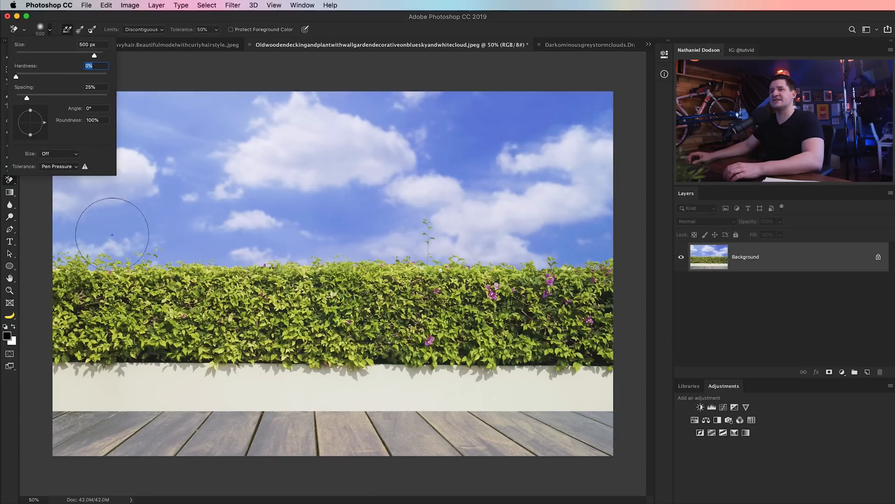
left_click(106, 248)
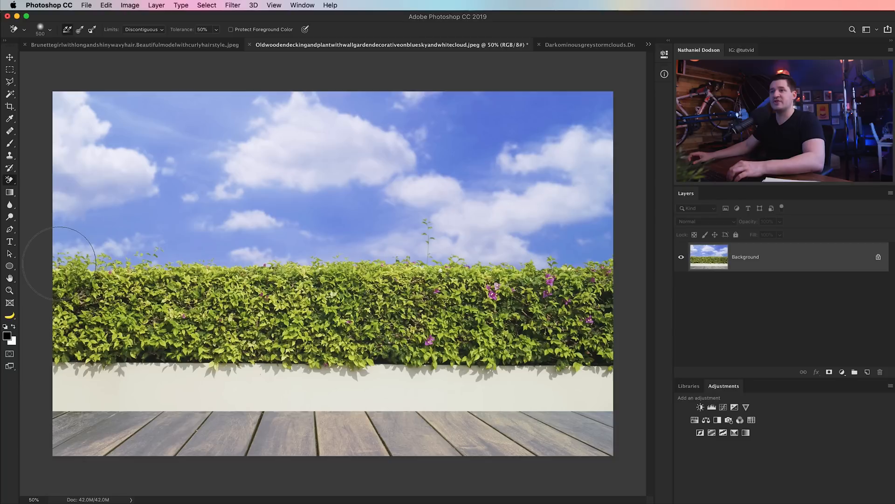
mouse_move(63, 249)
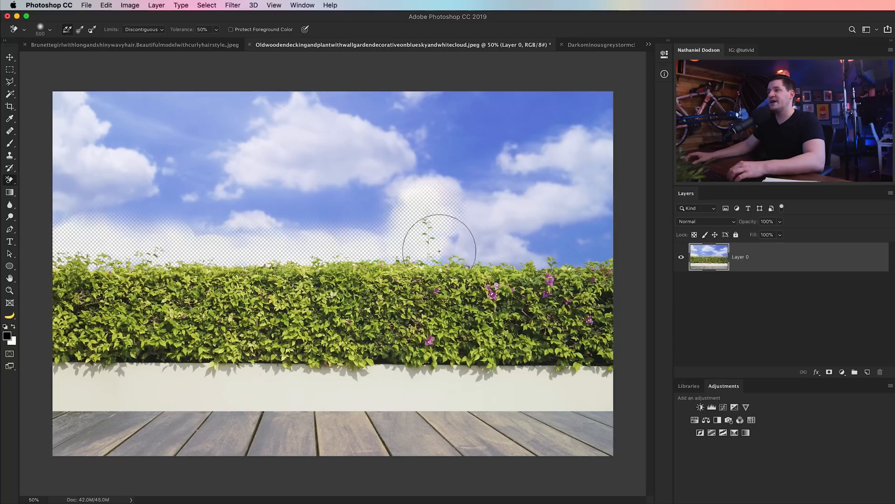
mouse_move(474, 256)
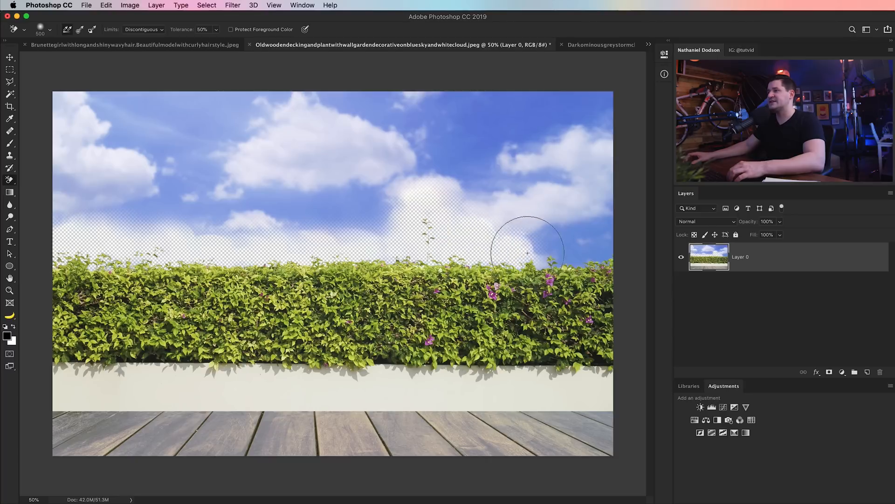
left_click(526, 251)
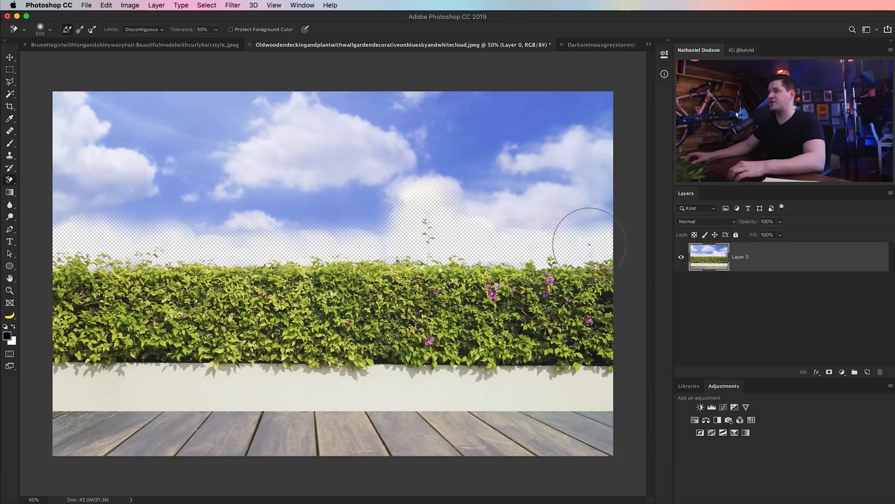
mouse_move(375, 251)
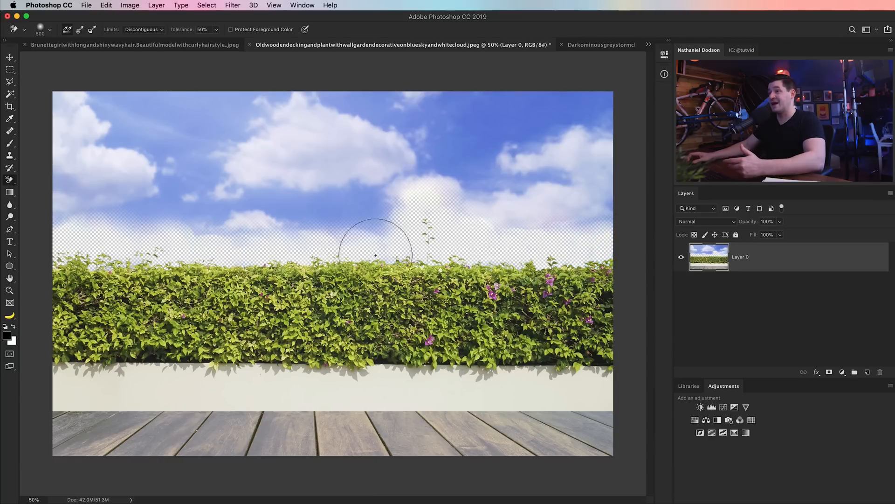
mouse_move(384, 250)
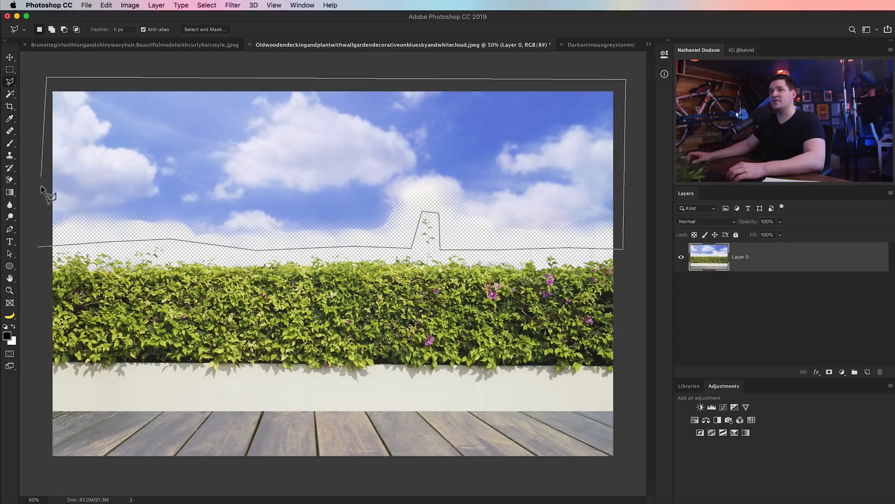
mouse_move(43, 251)
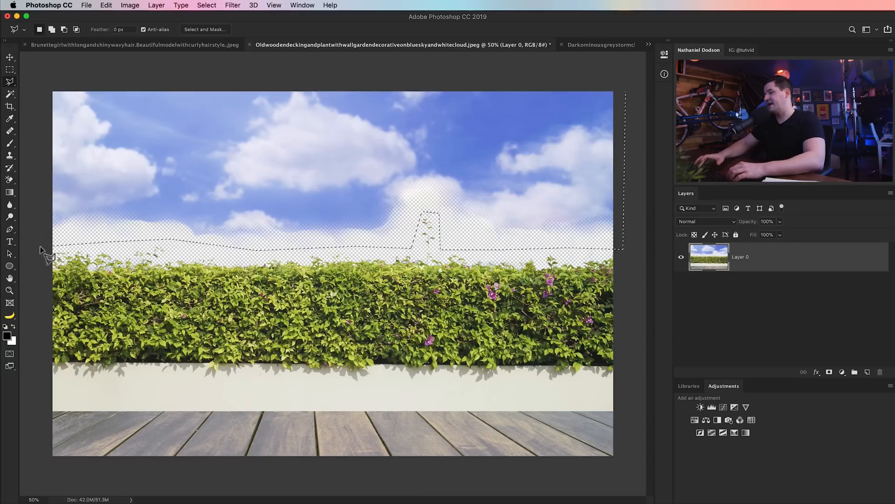
Deselect the deleted sky area and switch to the storm clouds photo.
key("cmd+d")
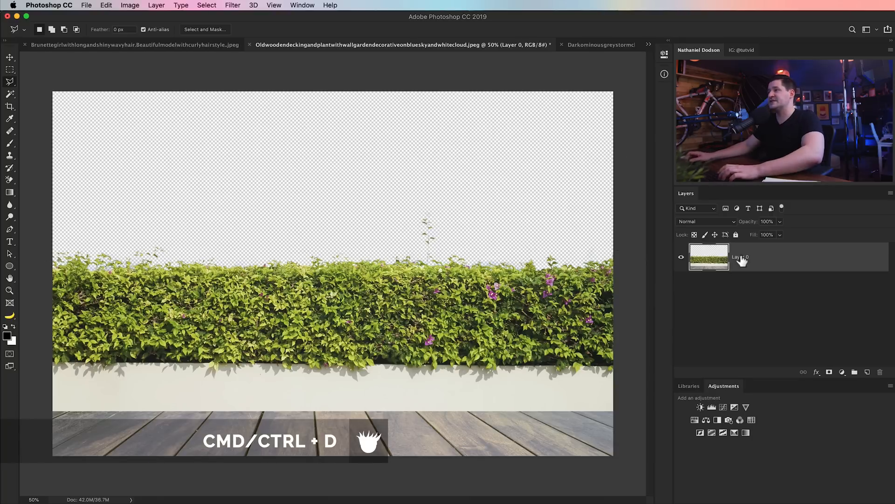
left_click(599, 45)
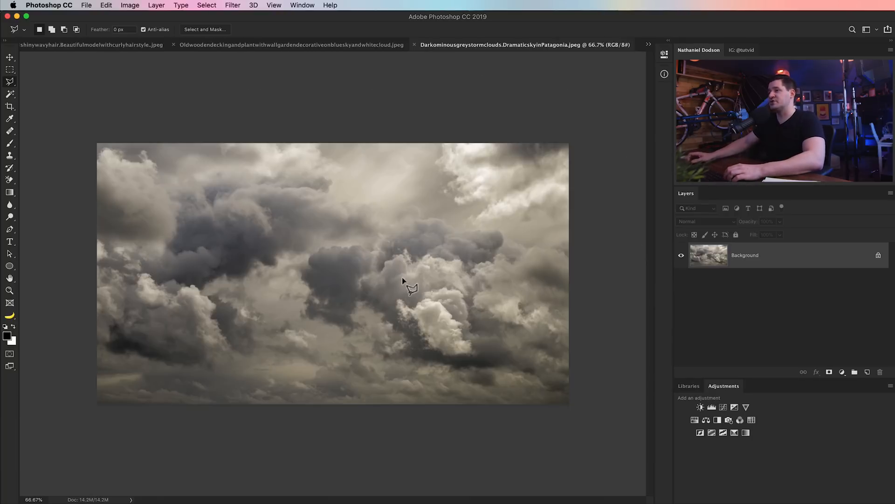
Move the storm clouds into the hedge photo and start Free Transform to stretch them.
left_click(10, 56)
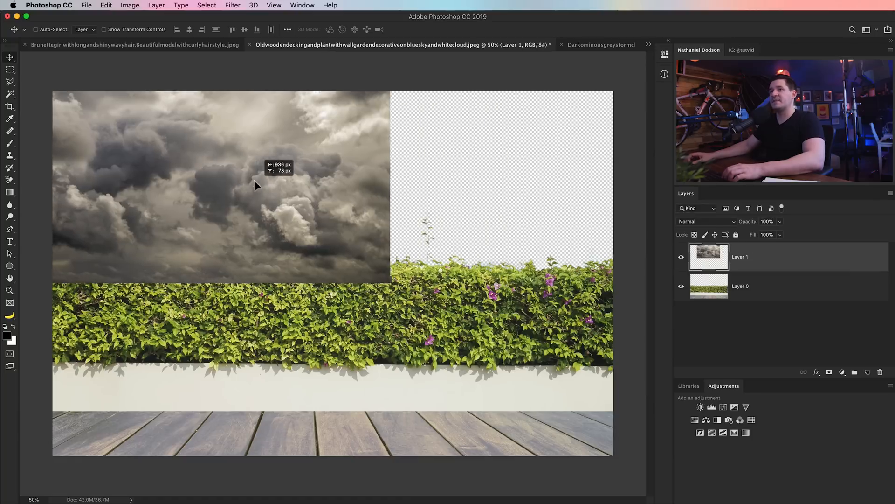
left_click(106, 5)
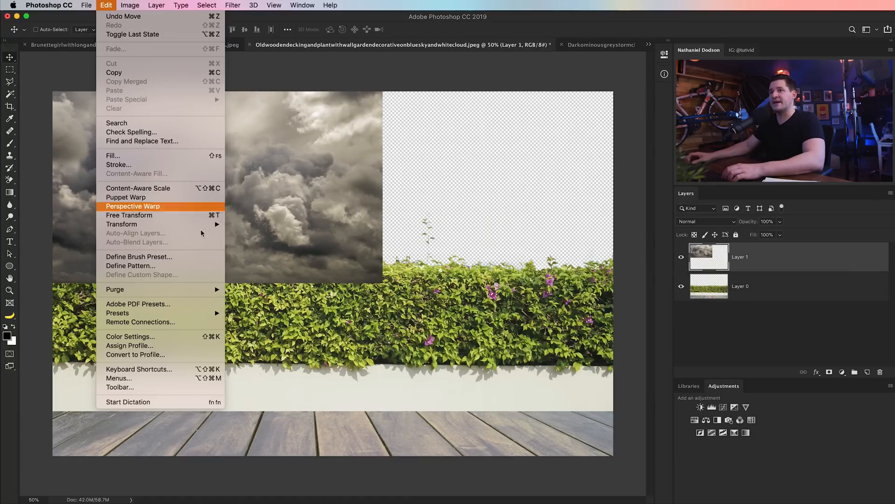
left_click(129, 216)
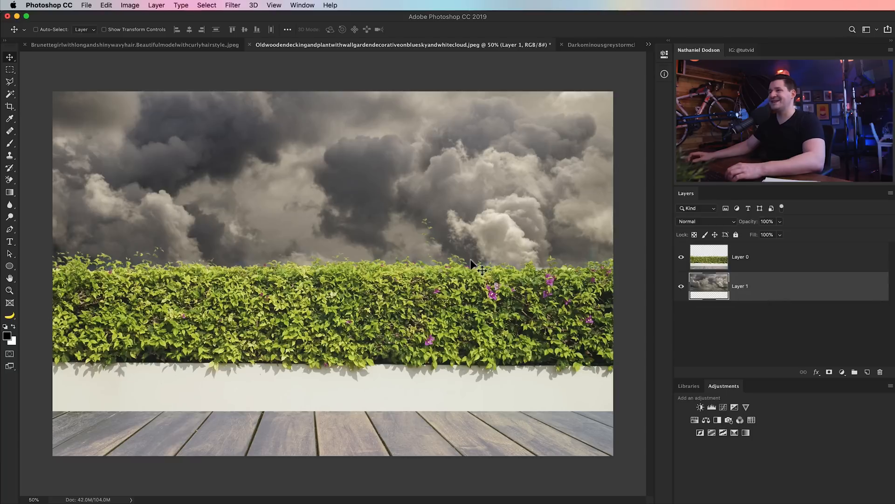
mouse_move(331, 328)
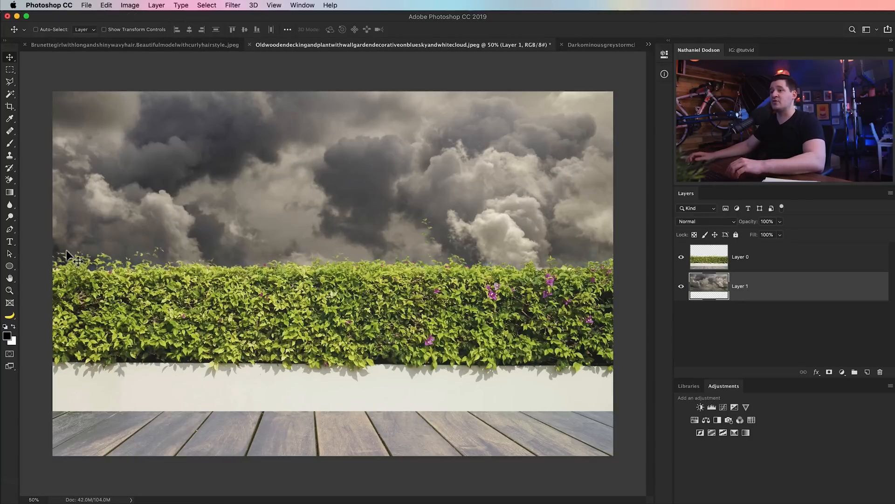
mouse_move(641, 338)
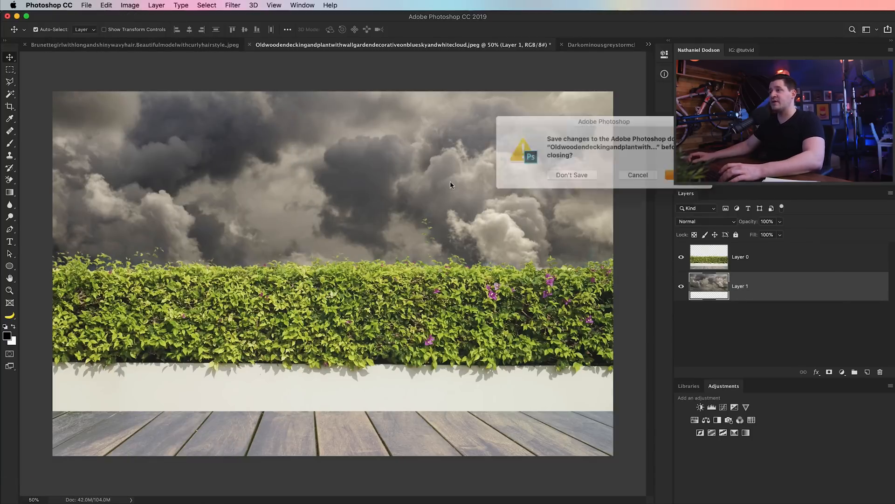
Answer the save prompt to close the hedge photo, returning to the model composite.
left_click(572, 175)
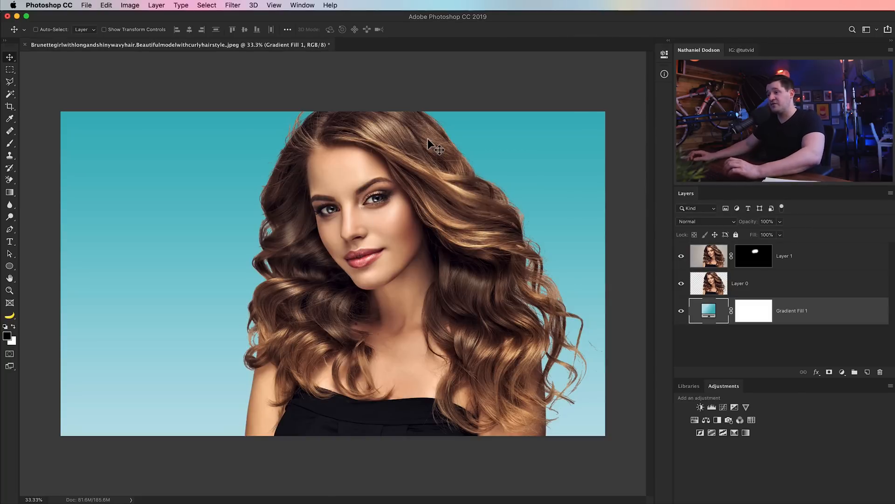
mouse_move(404, 290)
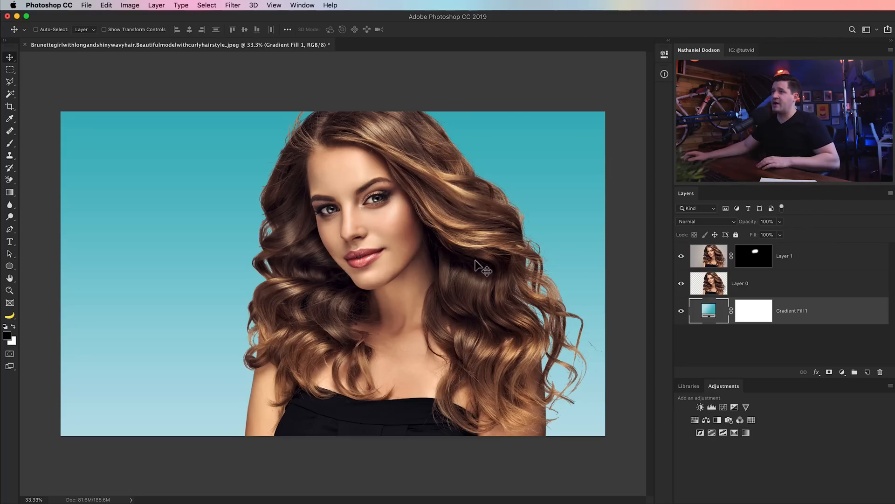
mouse_move(470, 357)
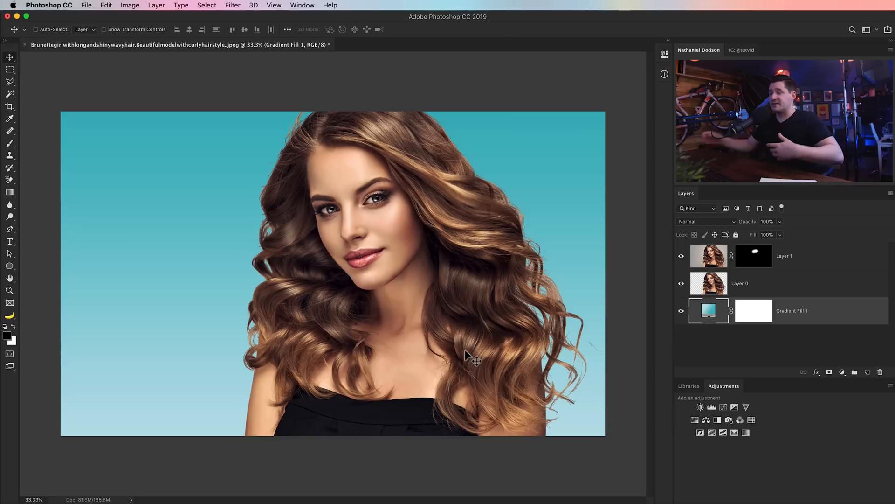